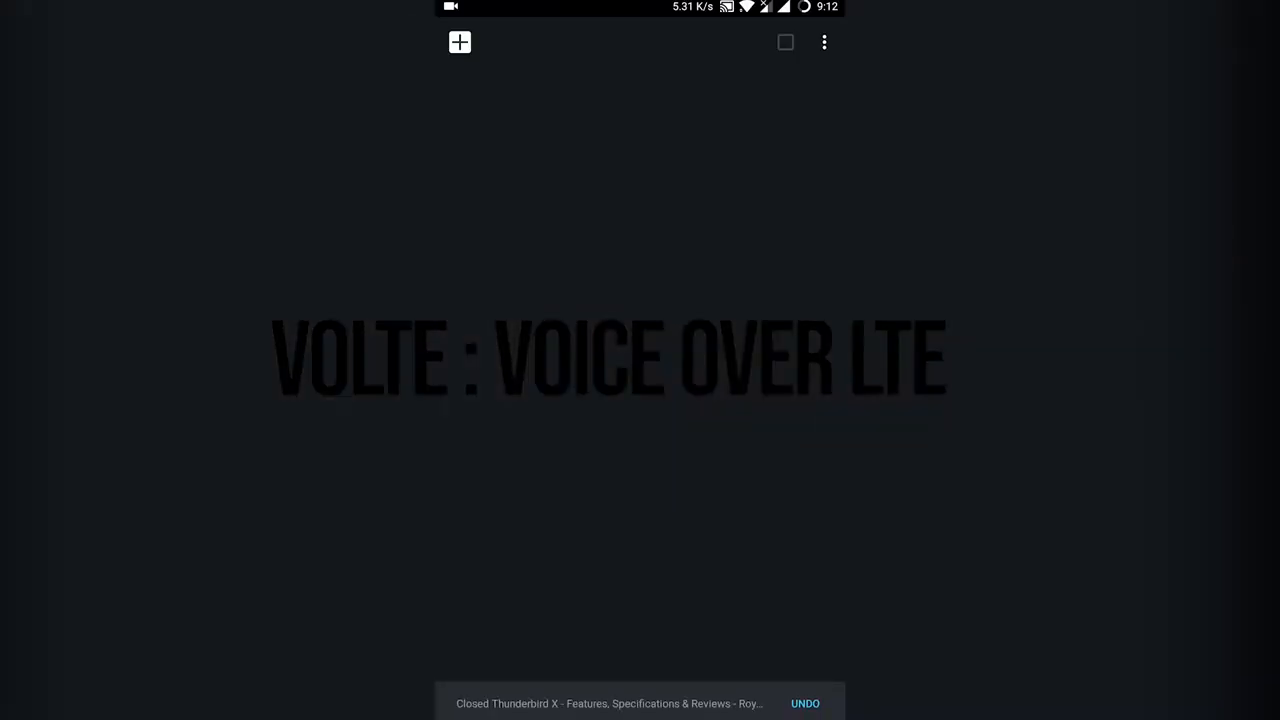
- Open a new Chrome tab and start typing airtel.in/volte/beta in the address bar
{"action": "left_click", "coordinate": [460, 42]}
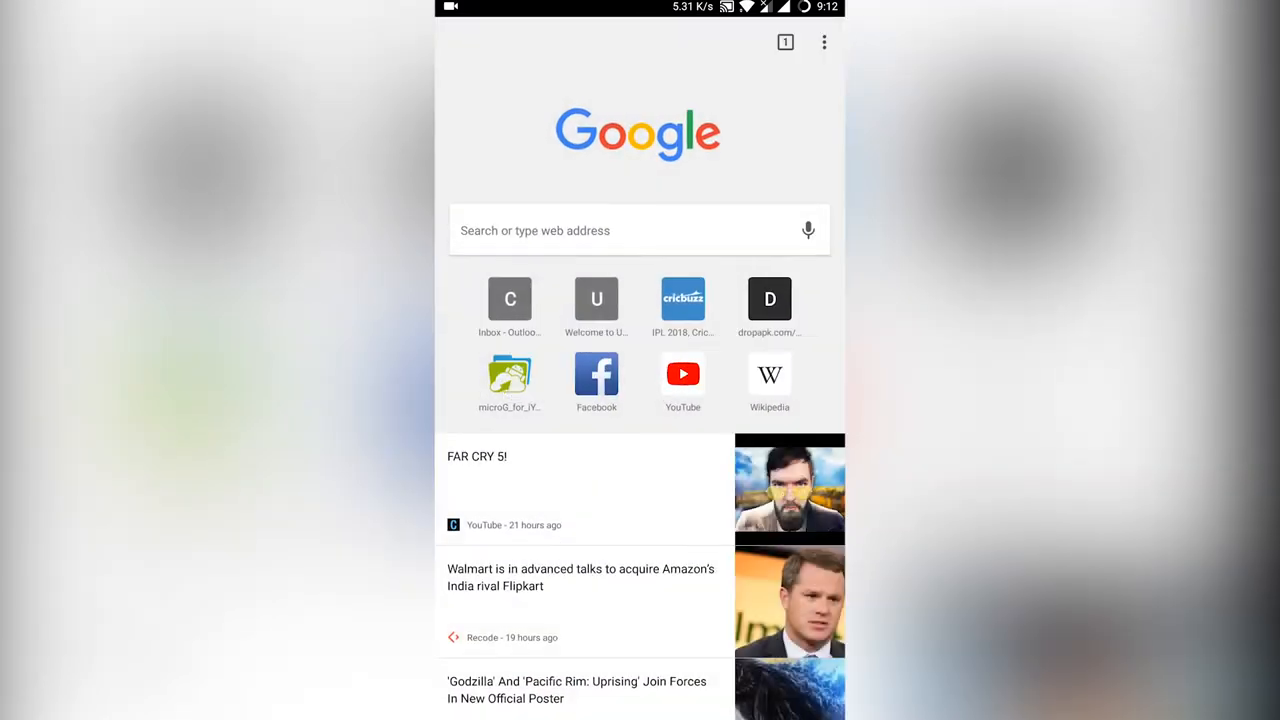
{"action": "type", "text": "a"}
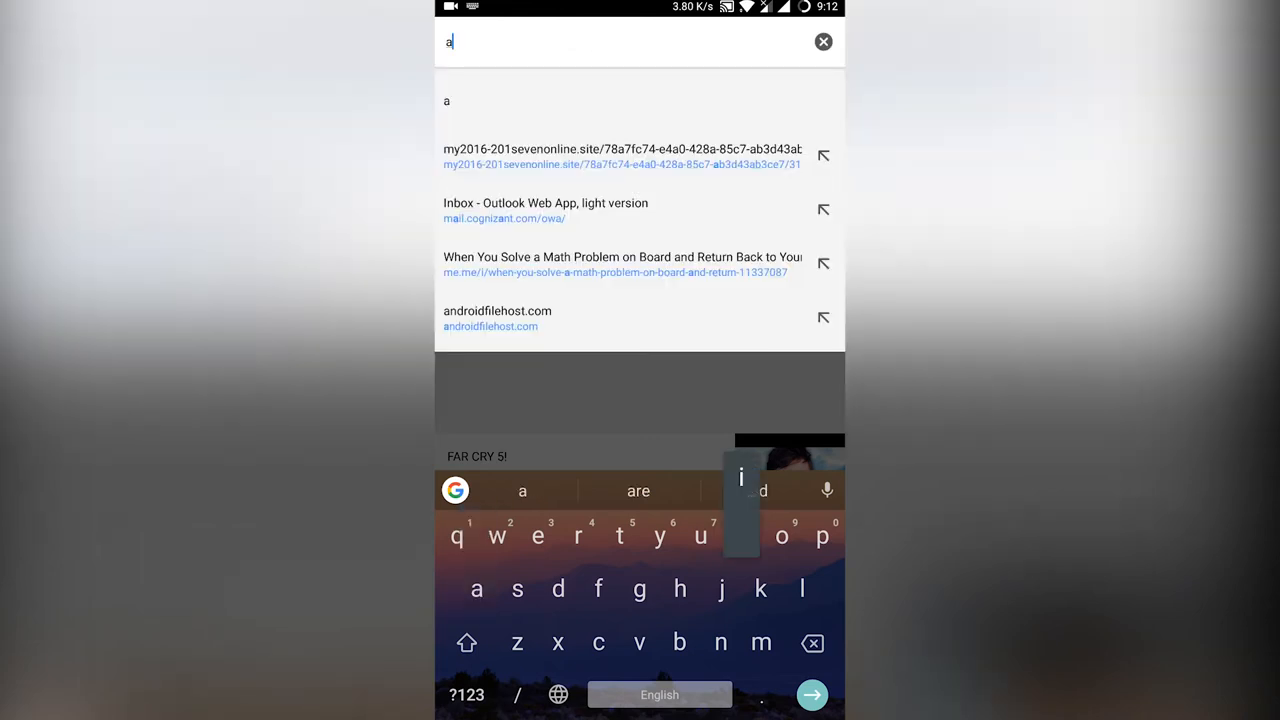
{"action": "type", "text": "irtel.in/"}
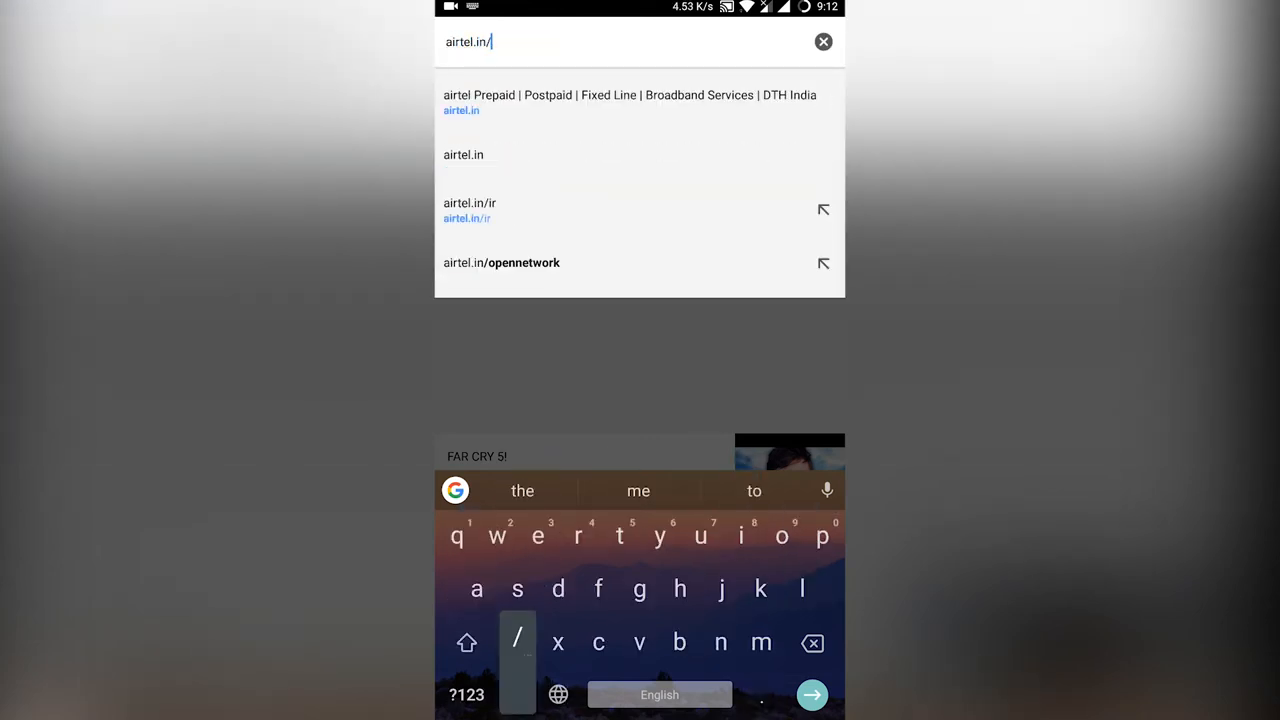
{"action": "type", "text": "volte/beta"}
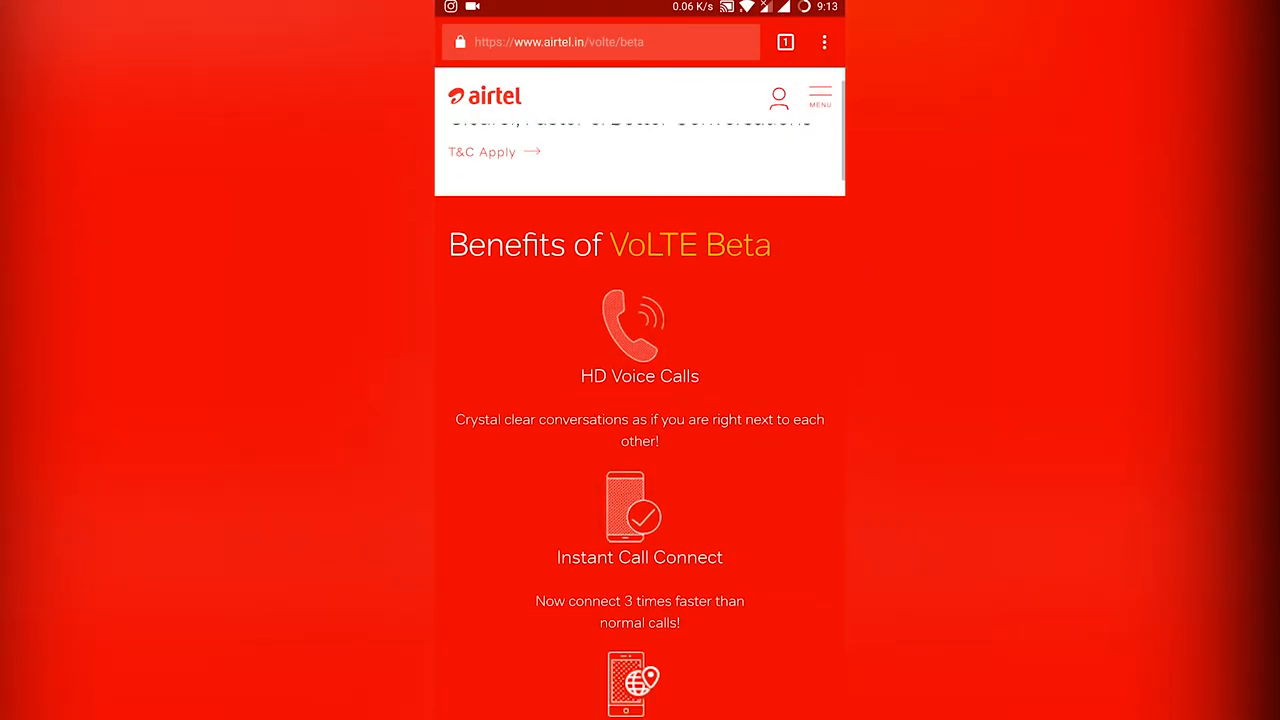
- Scroll past the VoLTE benefits and 30 GB data breakdown to the Validate Mobile Number form
{"action": "scroll", "scroll_direction": "down", "scroll_amount": 3}
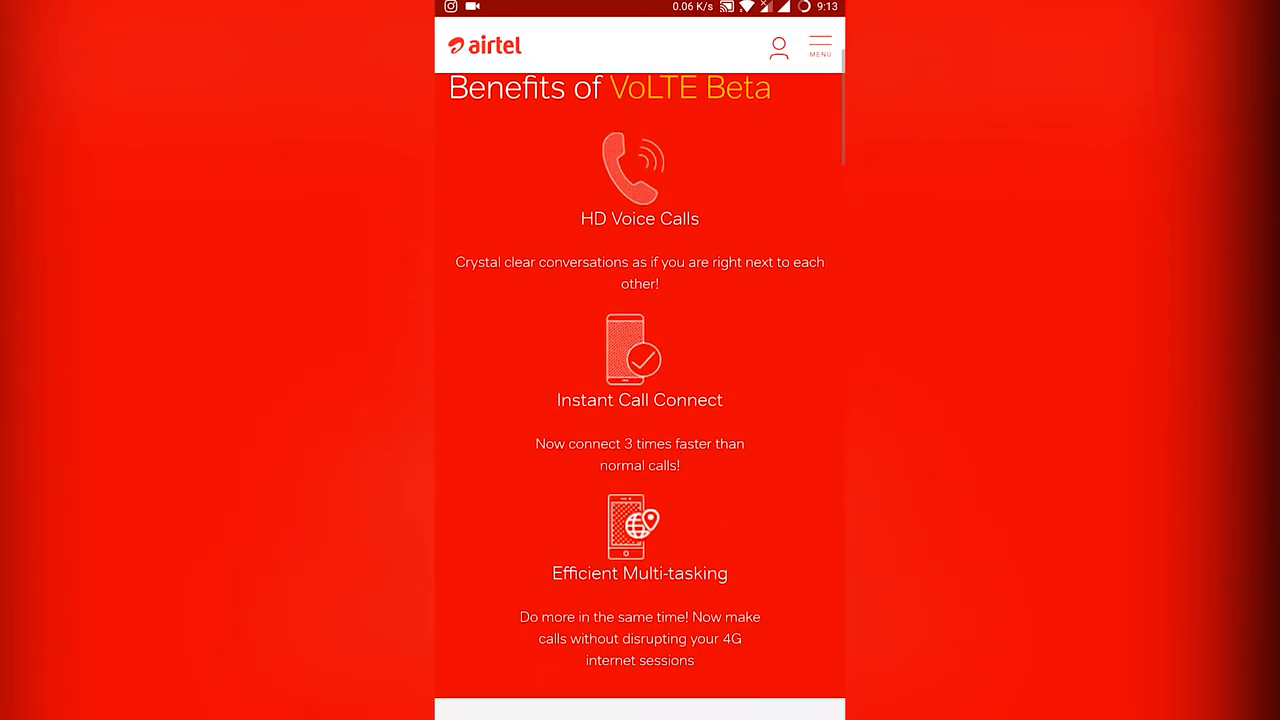
{"action": "scroll", "scroll_direction": "down", "scroll_amount": 3}
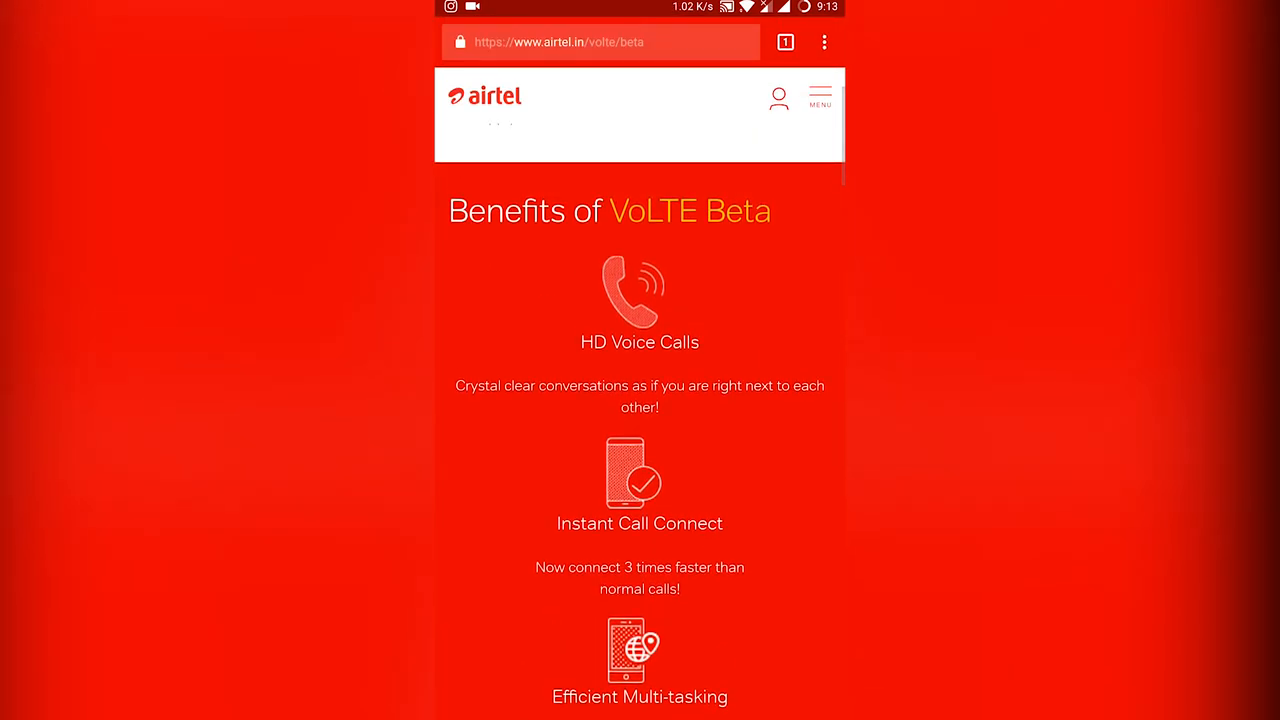
{"action": "scroll", "scroll_direction": "down", "scroll_amount": 3}
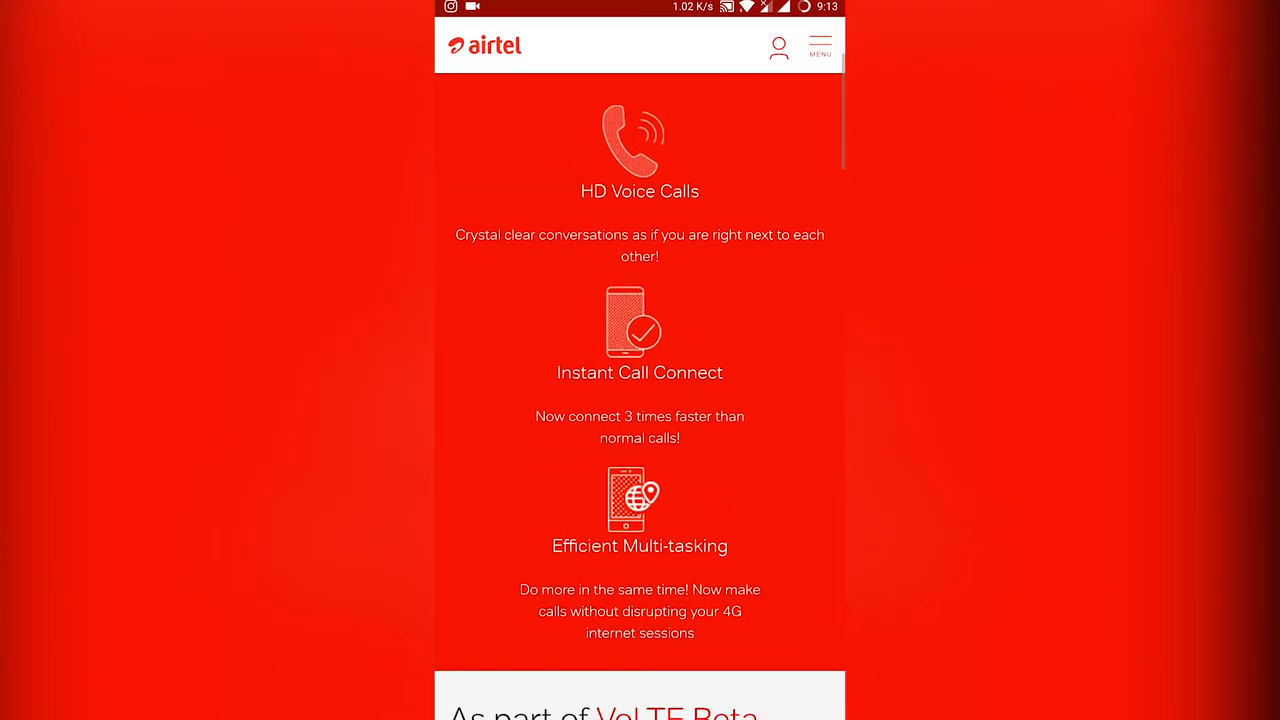
{"action": "scroll", "scroll_direction": "down", "scroll_amount": 3}
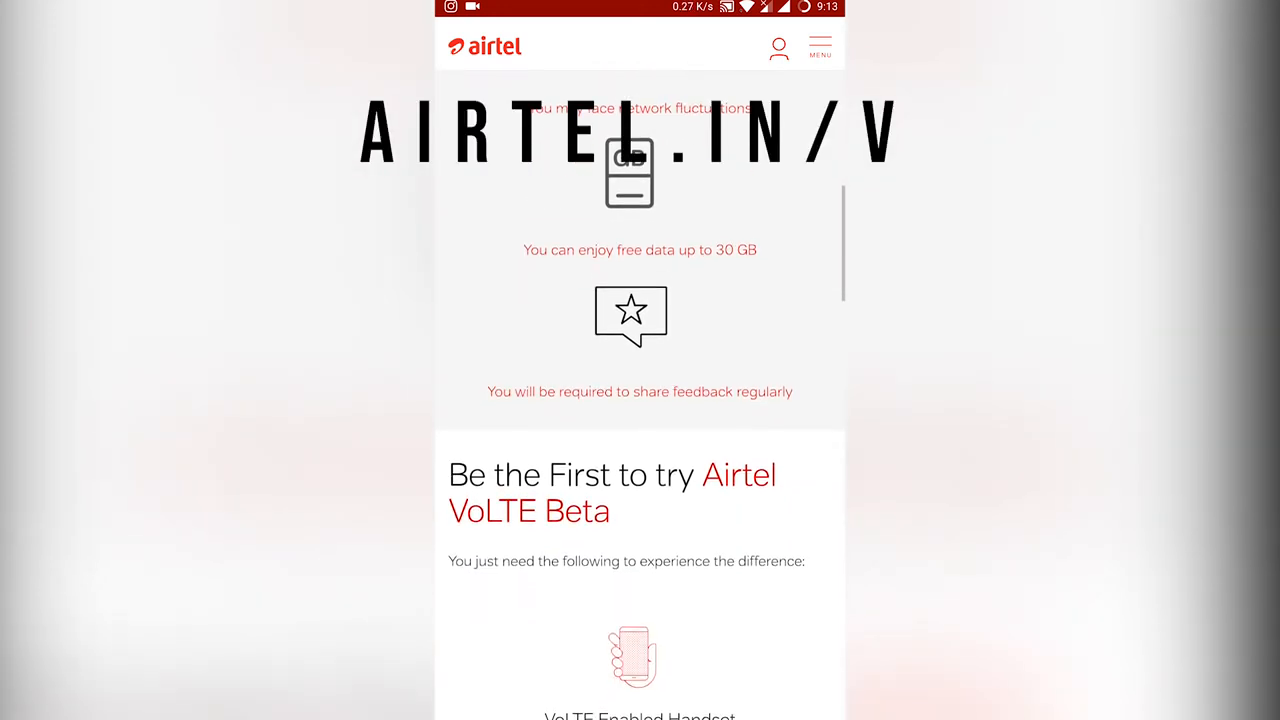
{"action": "scroll", "scroll_direction": "down", "scroll_amount": 3}
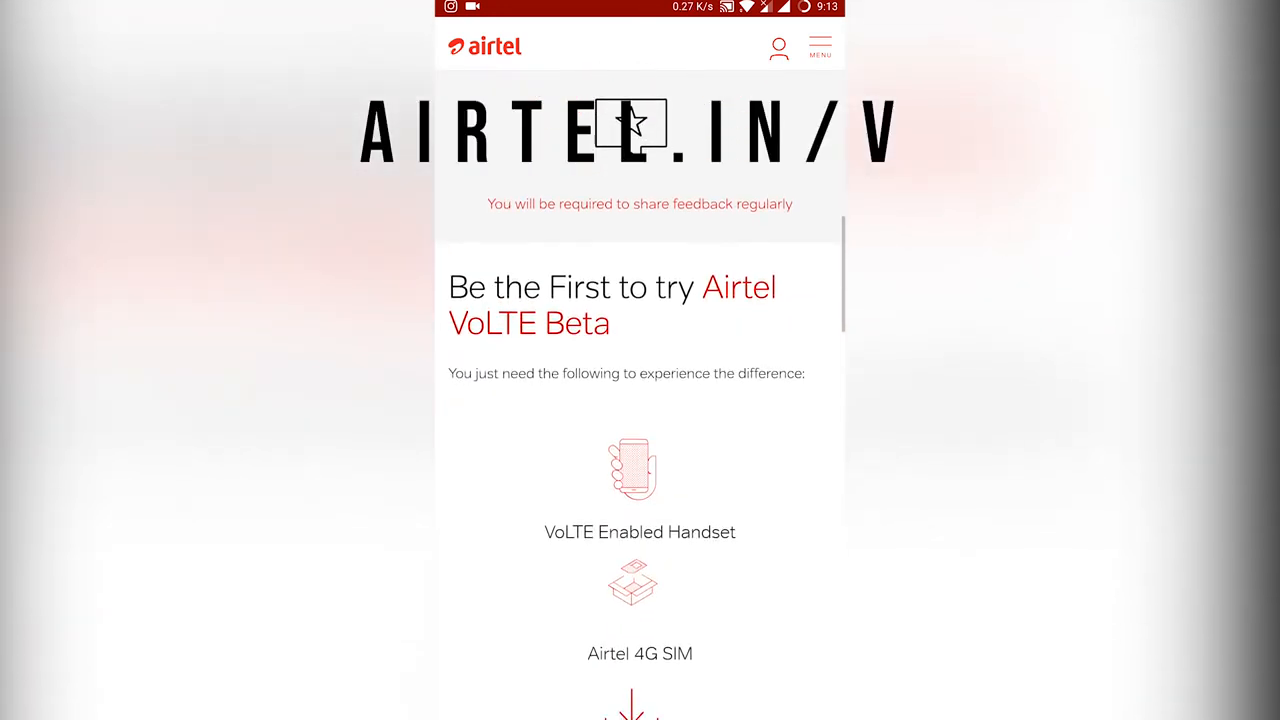
{"action": "scroll", "scroll_direction": "down", "scroll_amount": 3}
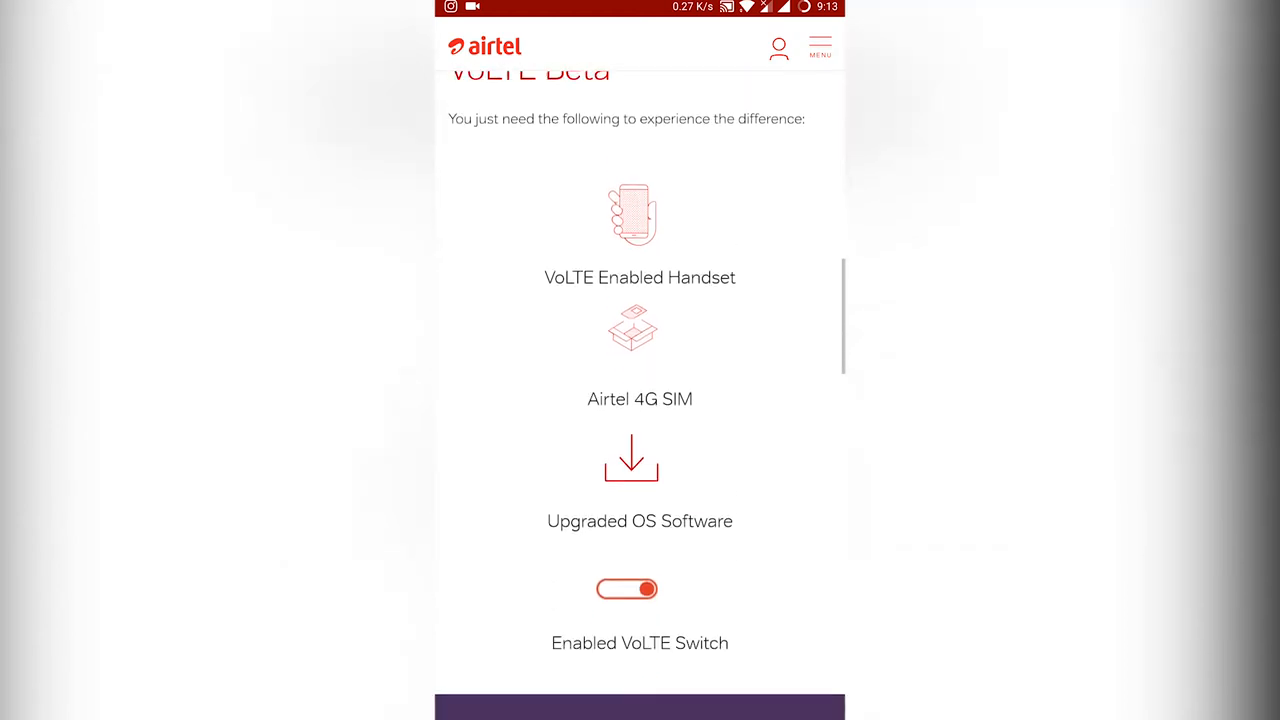
{"action": "scroll", "scroll_direction": "down", "scroll_amount": 3}
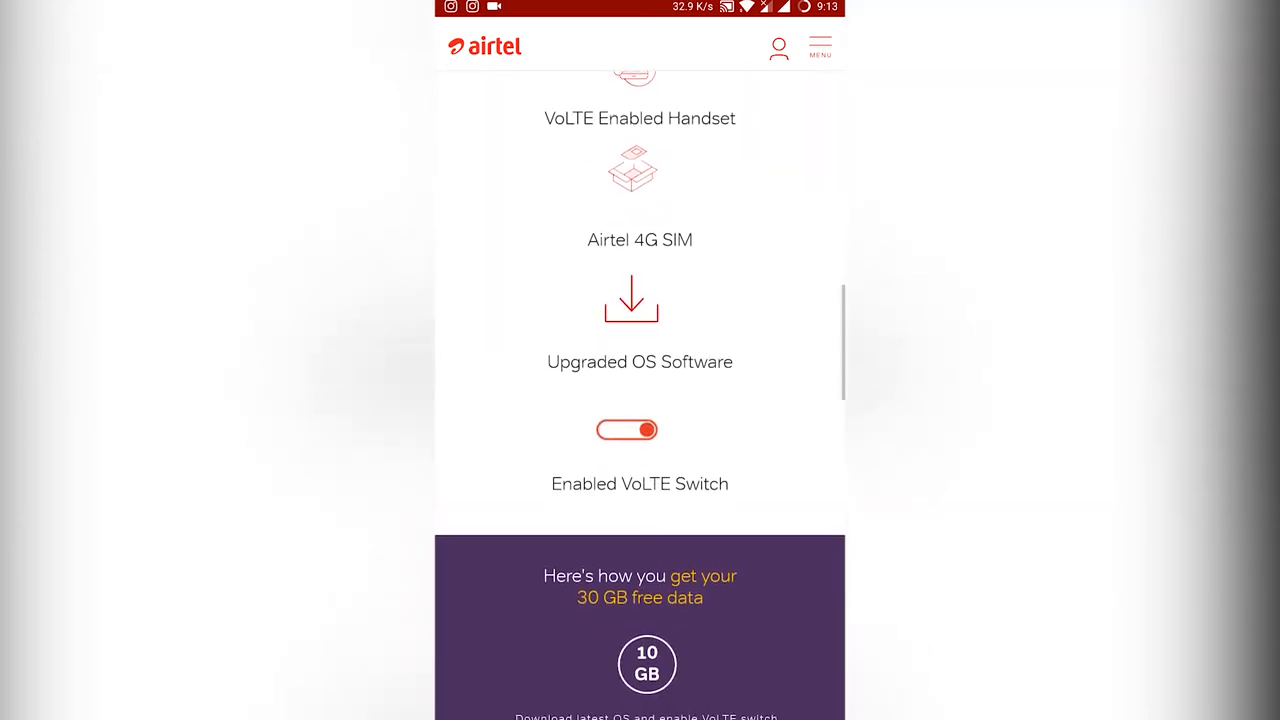
{"action": "scroll", "scroll_direction": "down", "scroll_amount": 3}
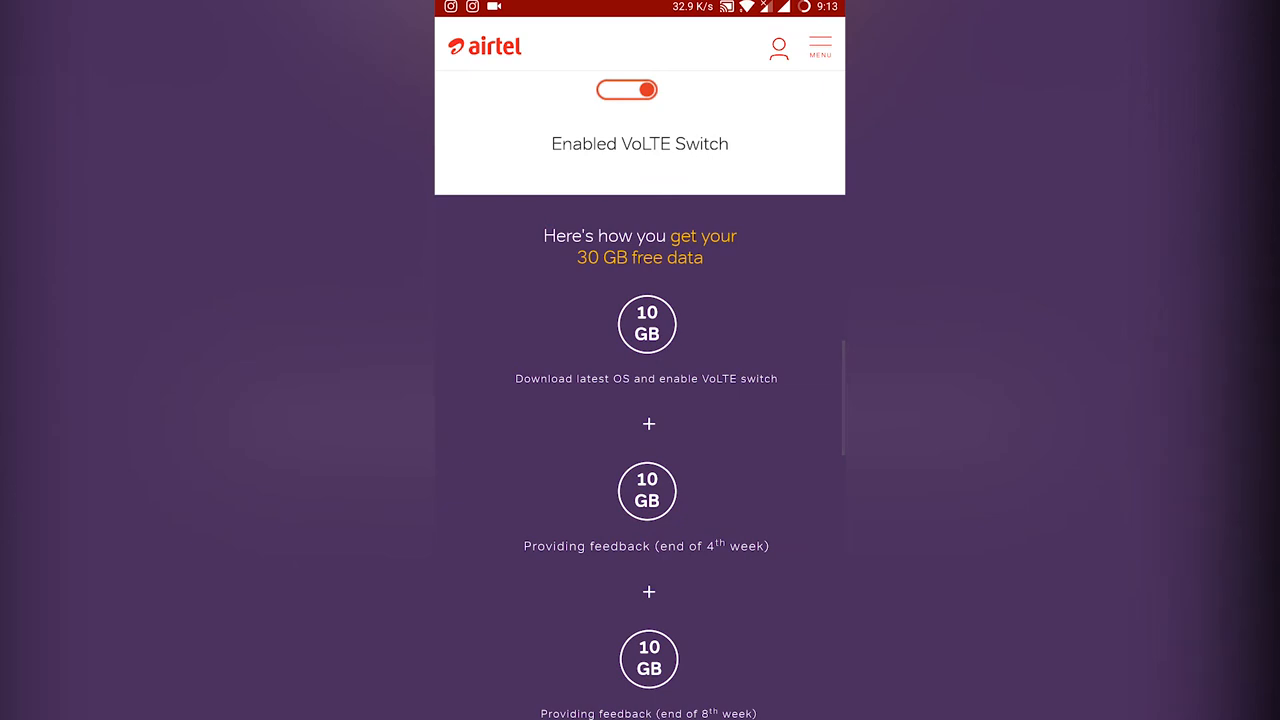
{"action": "scroll", "scroll_direction": "down", "scroll_amount": 3}
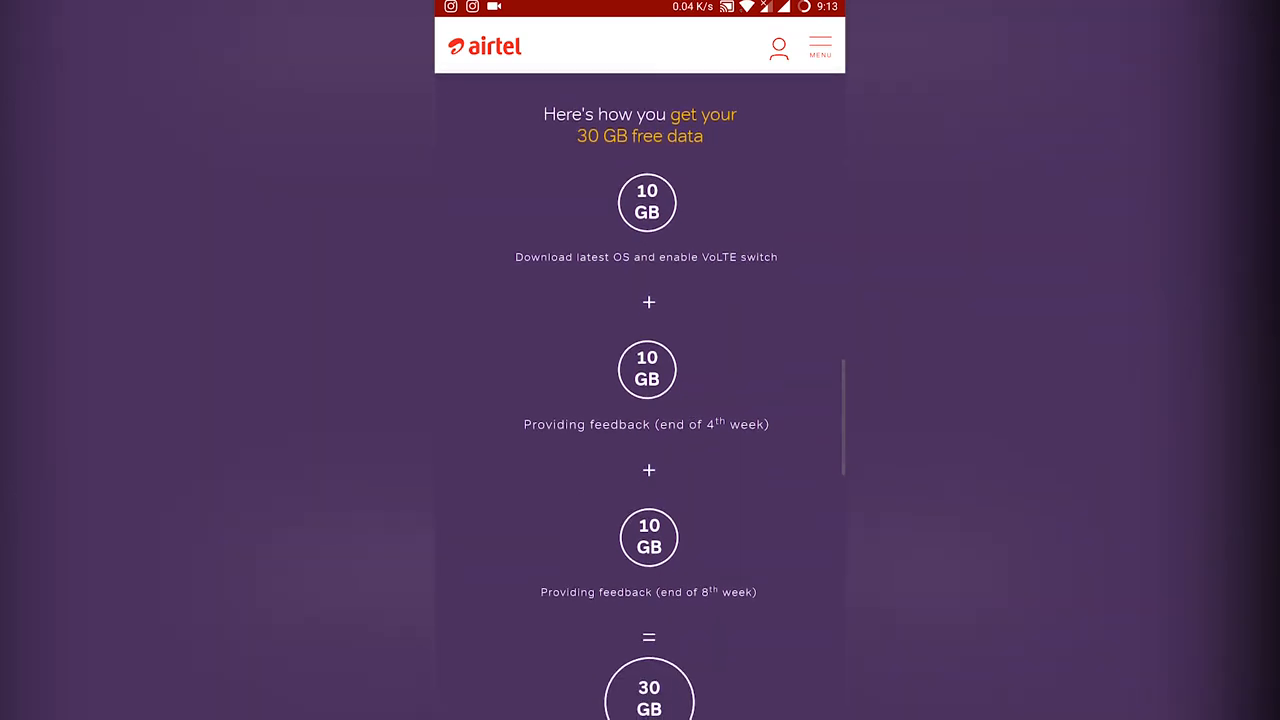
{"action": "scroll", "scroll_direction": "down", "scroll_amount": 3}
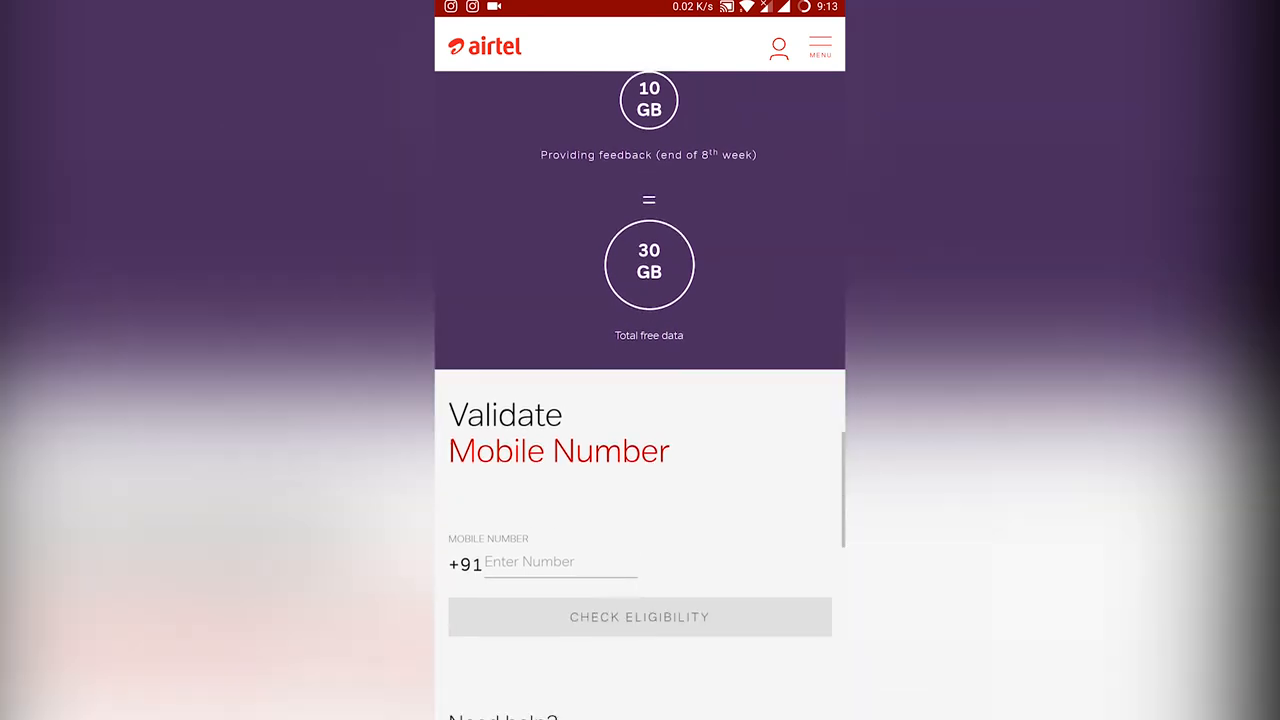
{"action": "scroll", "scroll_direction": "down", "scroll_amount": 3}
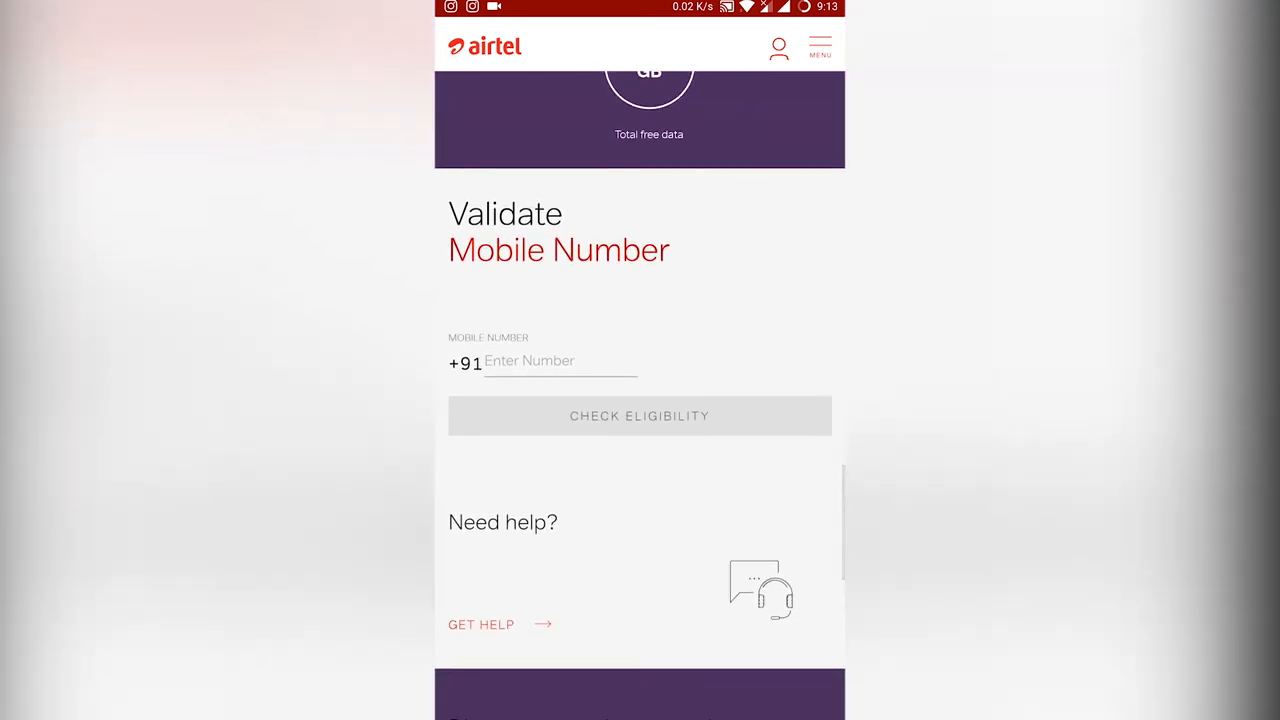
- Enter the mobile number, check eligibility, and scroll to read the 'already VoLTE ready' result
{"action": "left_click", "coordinate": [560, 361]}
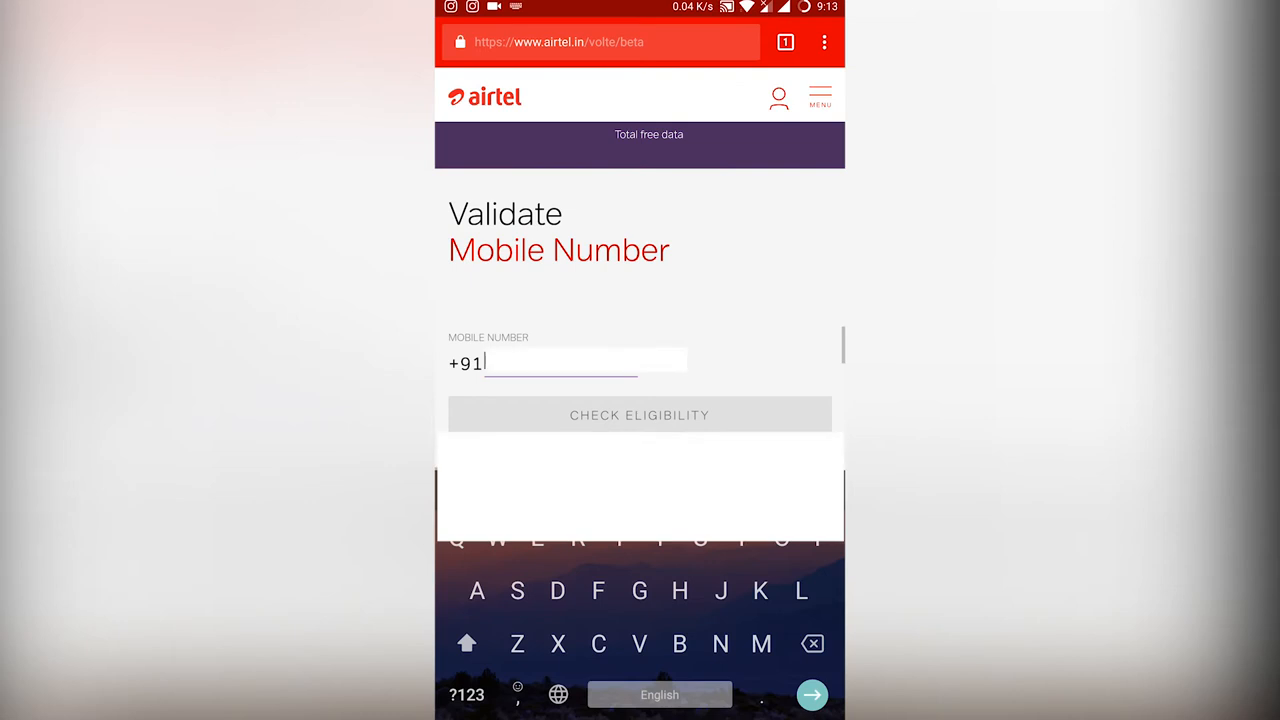
{"action": "left_click", "coordinate": [466, 694]}
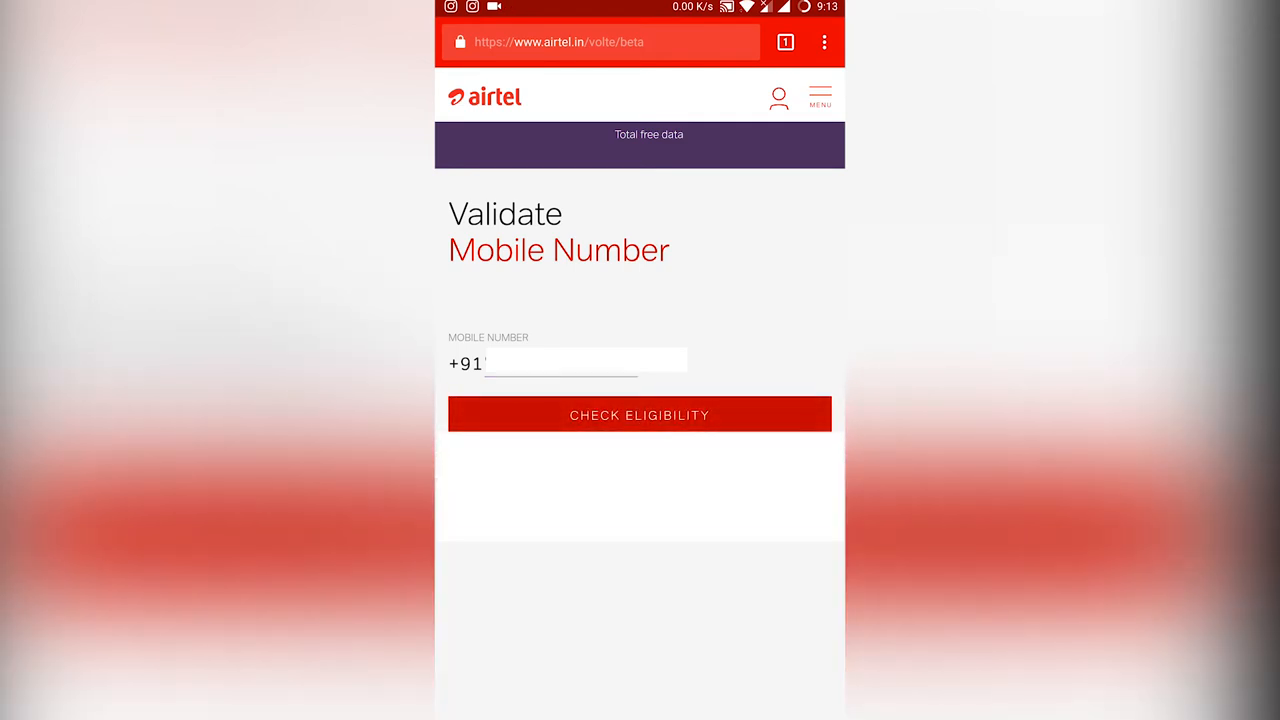
{"action": "left_click", "coordinate": [639, 414]}
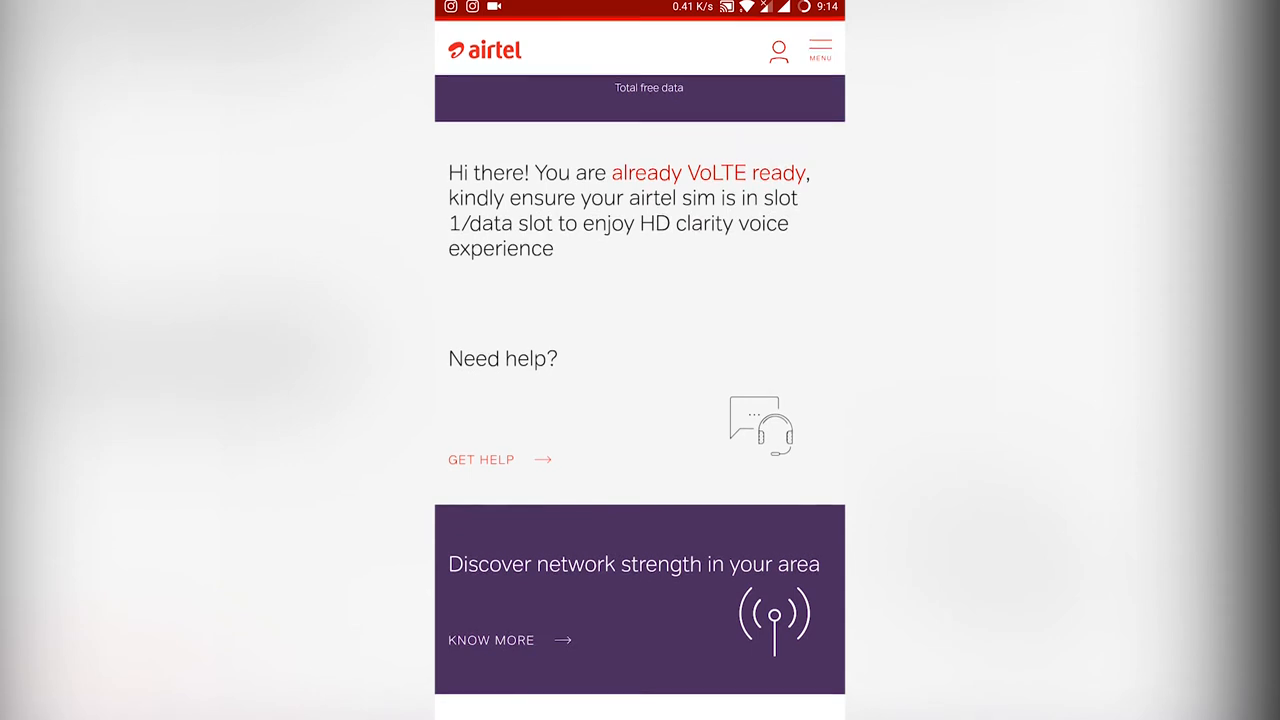
{"action": "scroll", "scroll_direction": "down", "scroll_amount": 3}
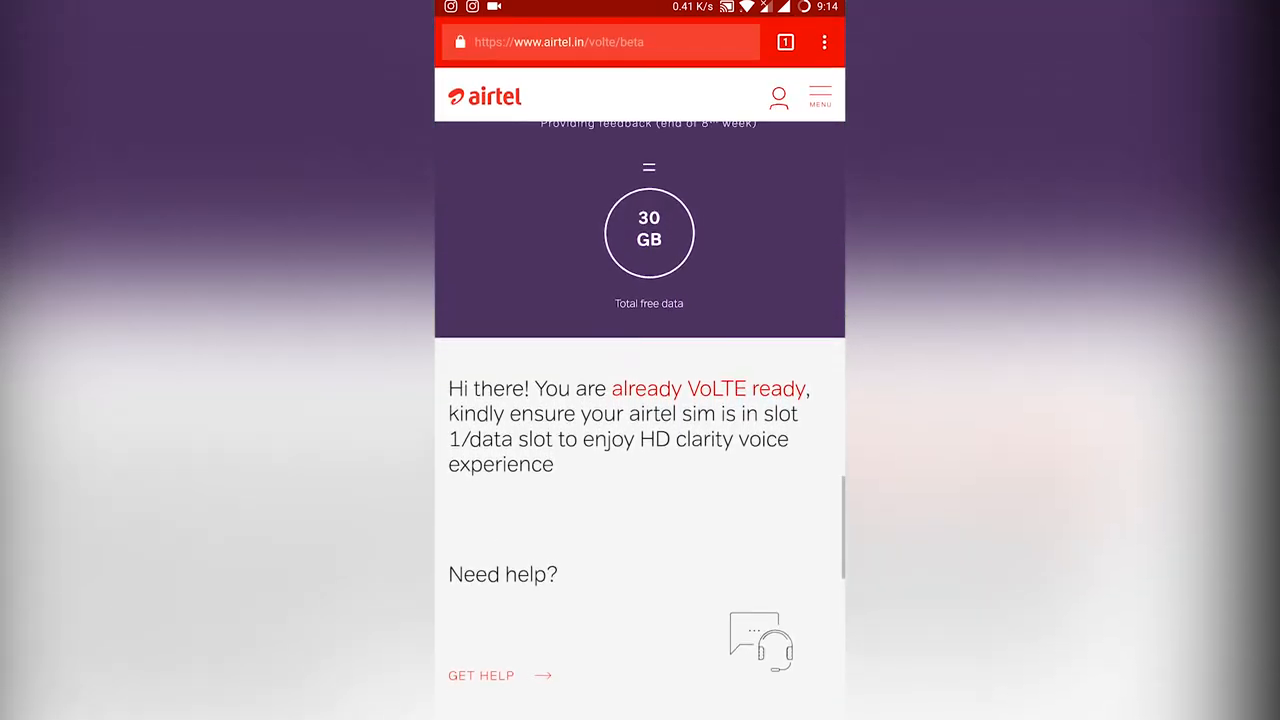
{"action": "scroll", "scroll_direction": "down", "scroll_amount": 3}
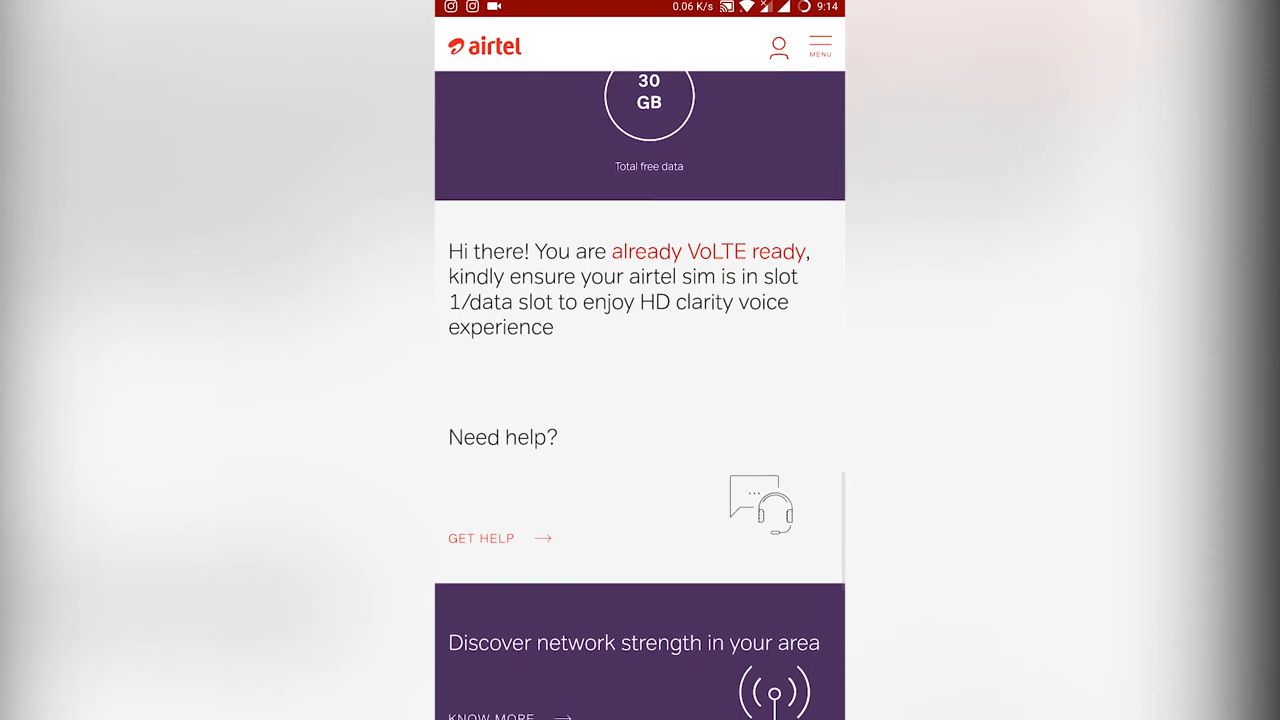
{"action": "scroll", "scroll_direction": "down", "scroll_amount": 3}
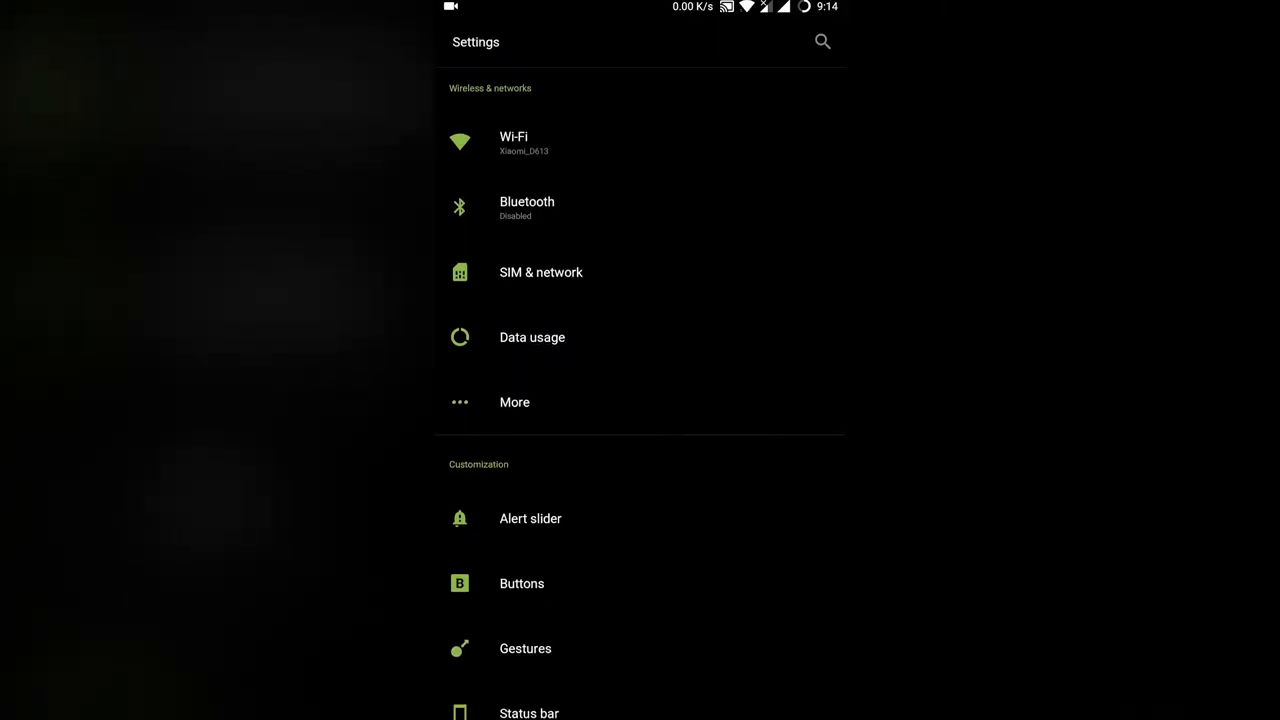
- Open SIM & network in Settings and switch on VoLTE for the Airtel SIM
{"action": "scroll", "scroll_direction": "down", "scroll_amount": 3}
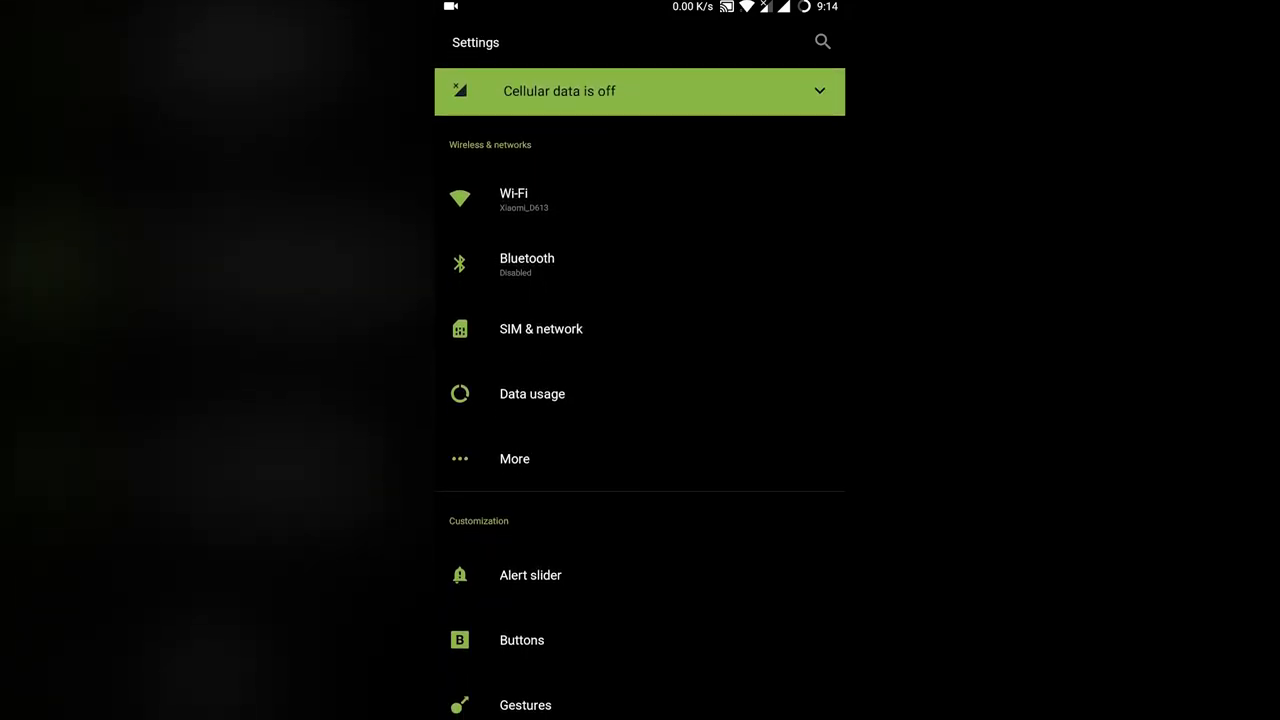
{"action": "left_click", "coordinate": [540, 328]}
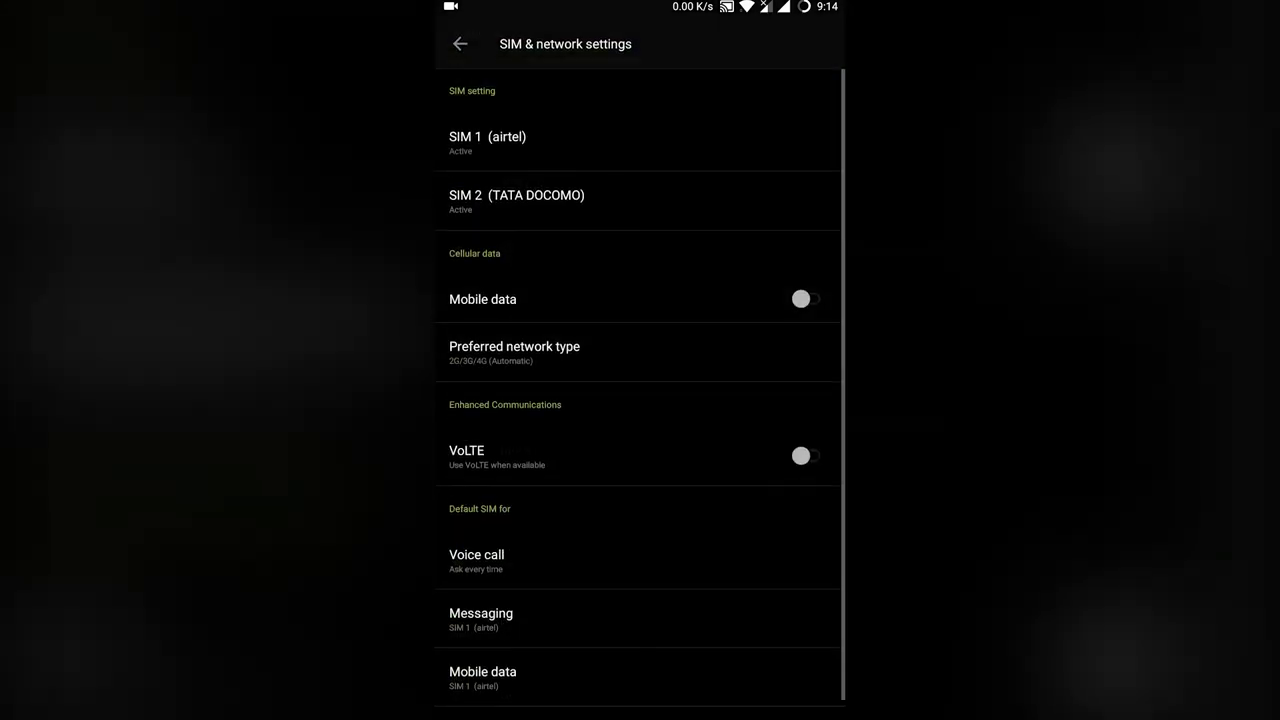
{"action": "scroll", "scroll_direction": "down", "scroll_amount": 3}
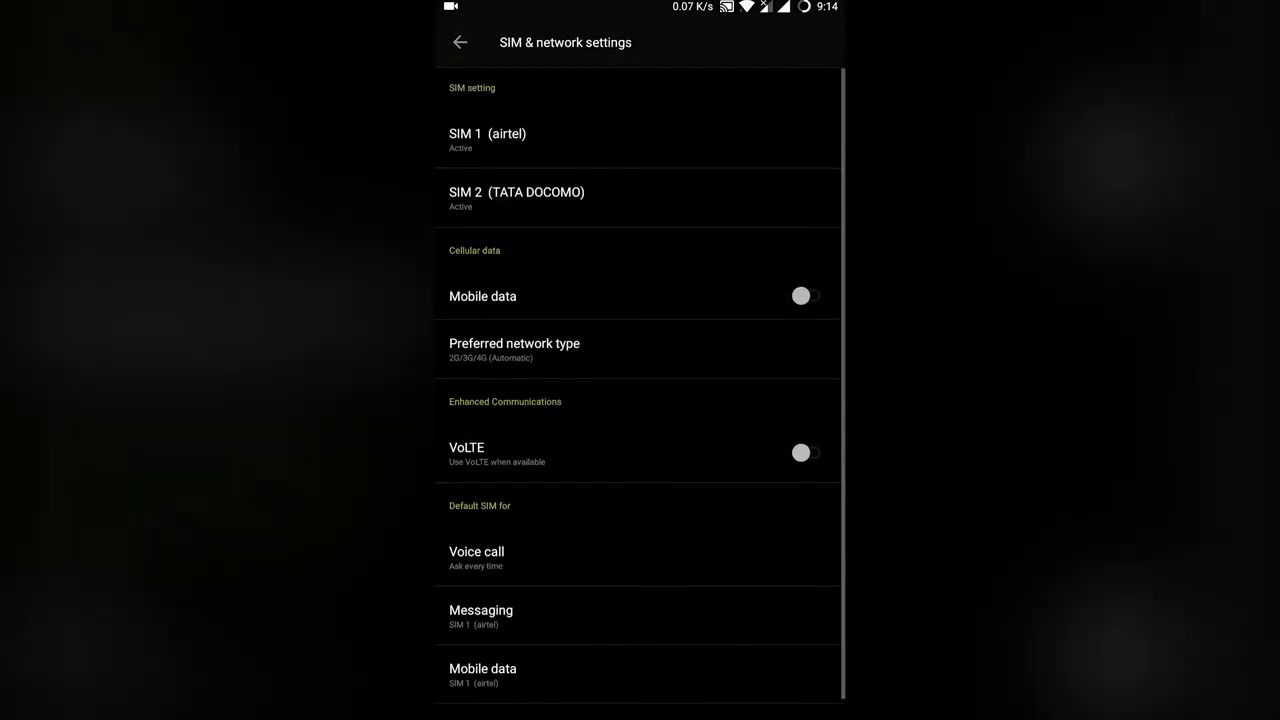
{"action": "scroll", "scroll_direction": "down", "scroll_amount": 3}
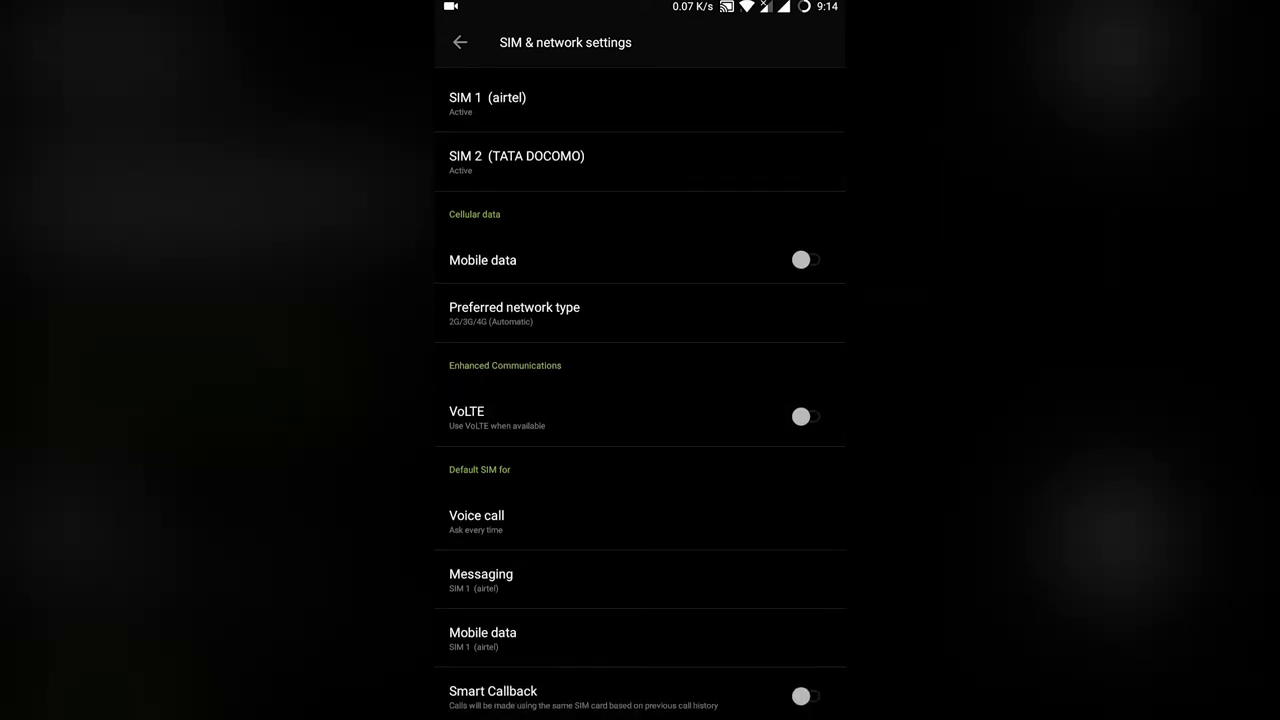
{"action": "left_click", "coordinate": [806, 416]}
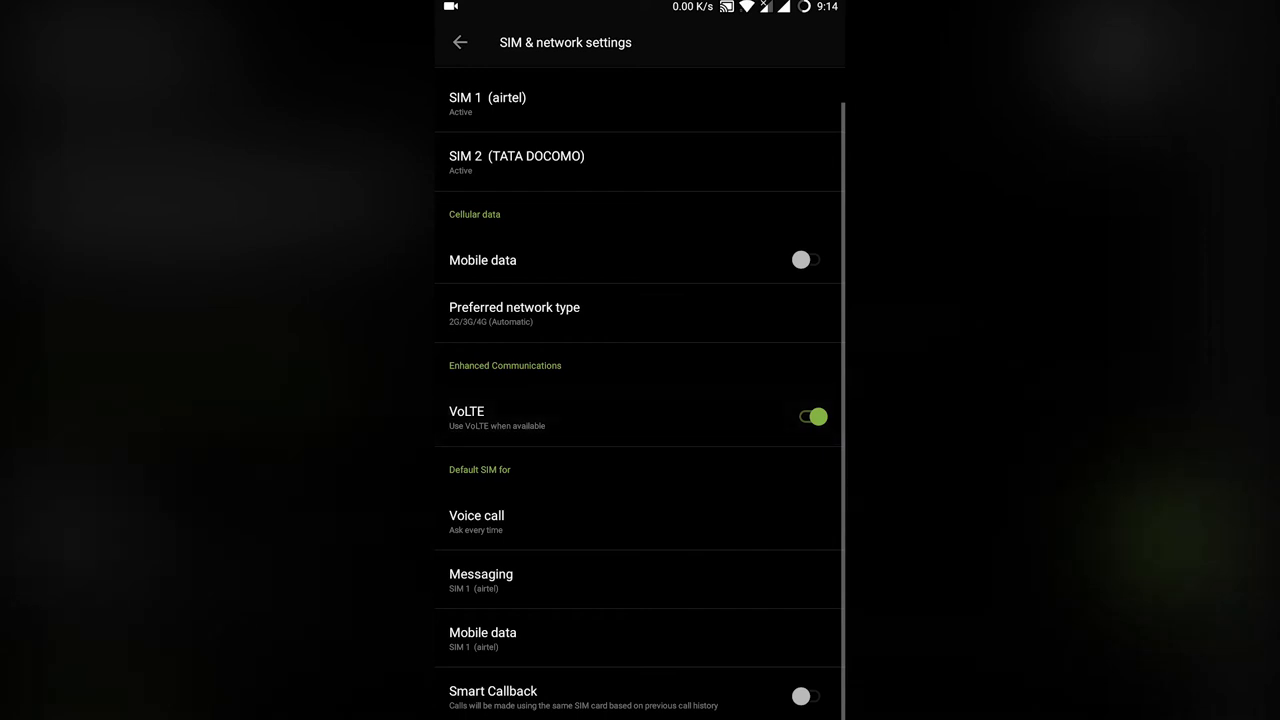
{"action": "scroll", "scroll_direction": "down", "scroll_amount": 3}
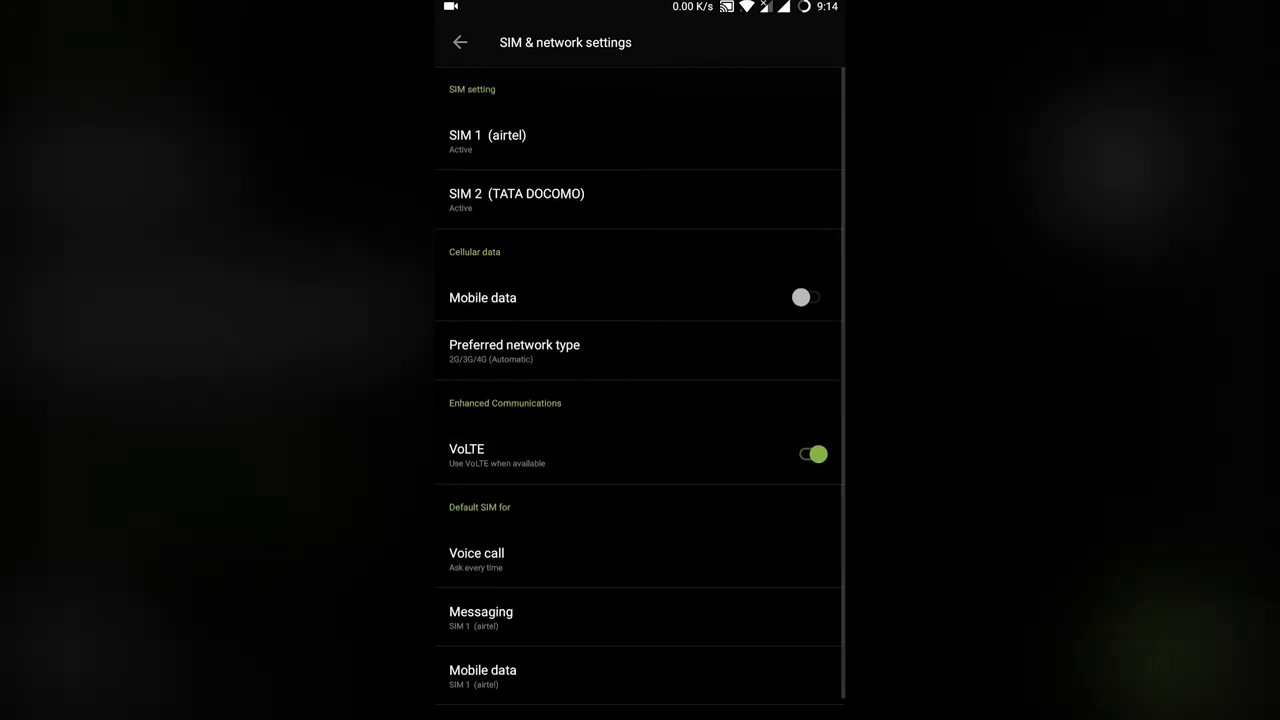
- Turn on mobile data and confirm the Attention dialog with OK
{"action": "left_click", "coordinate": [807, 297]}
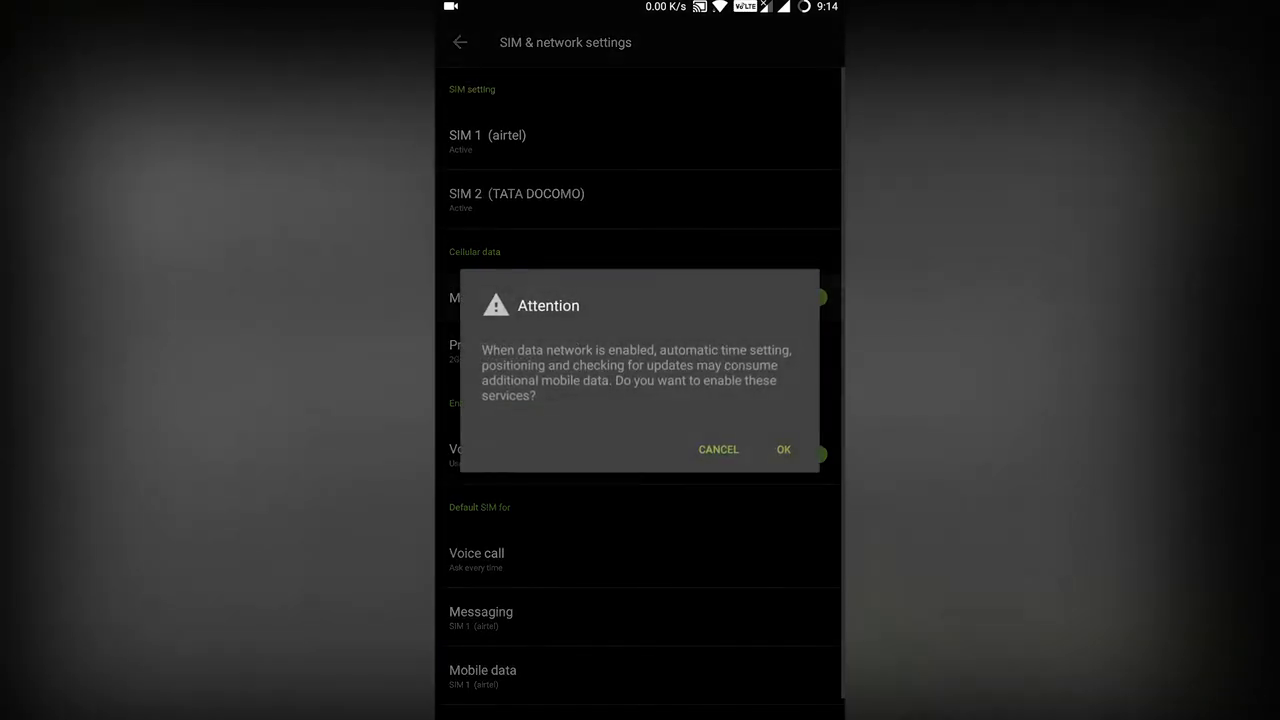
{"action": "left_click", "coordinate": [783, 449]}
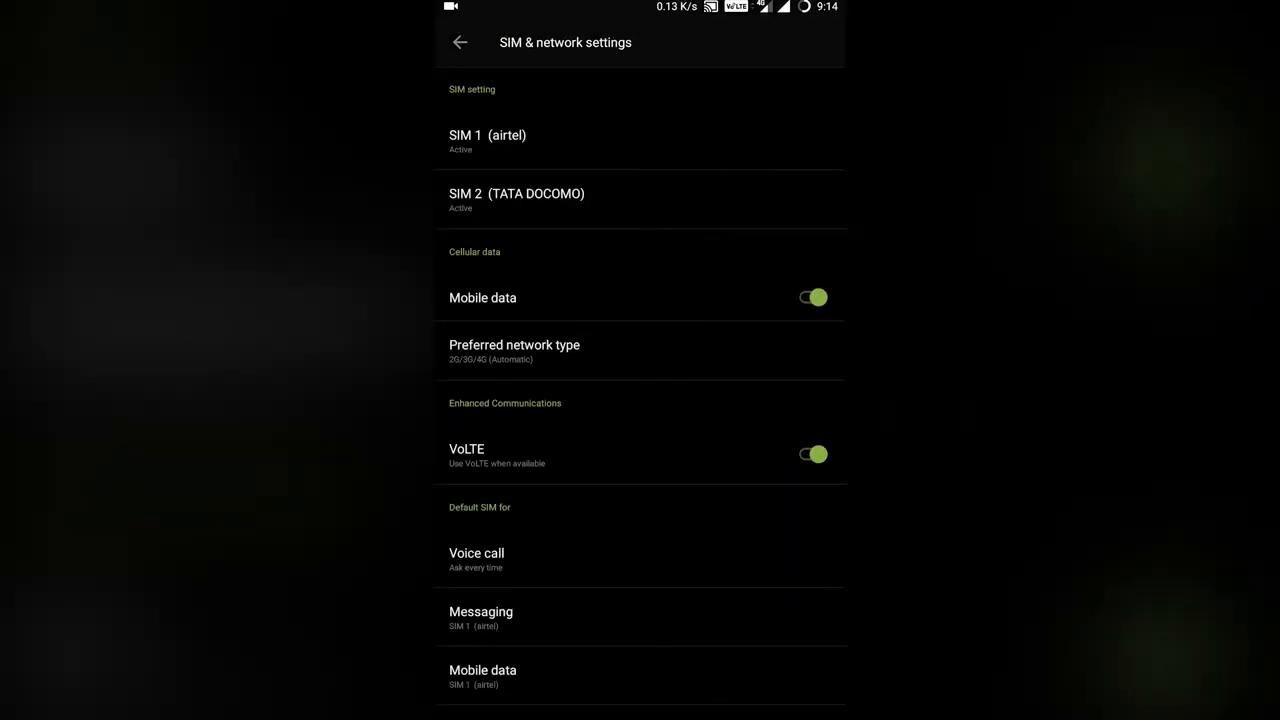
{"action": "scroll", "scroll_direction": "down", "scroll_amount": 3}
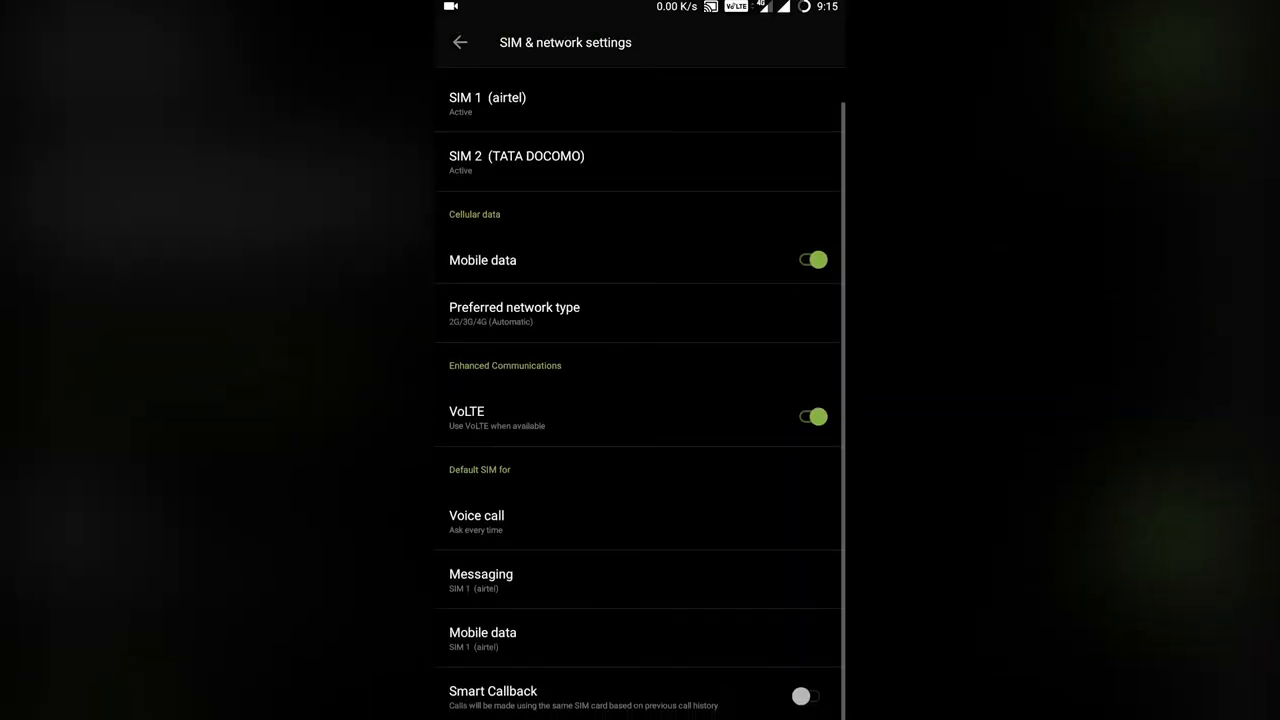
{"action": "scroll", "scroll_direction": "down", "scroll_amount": 3}
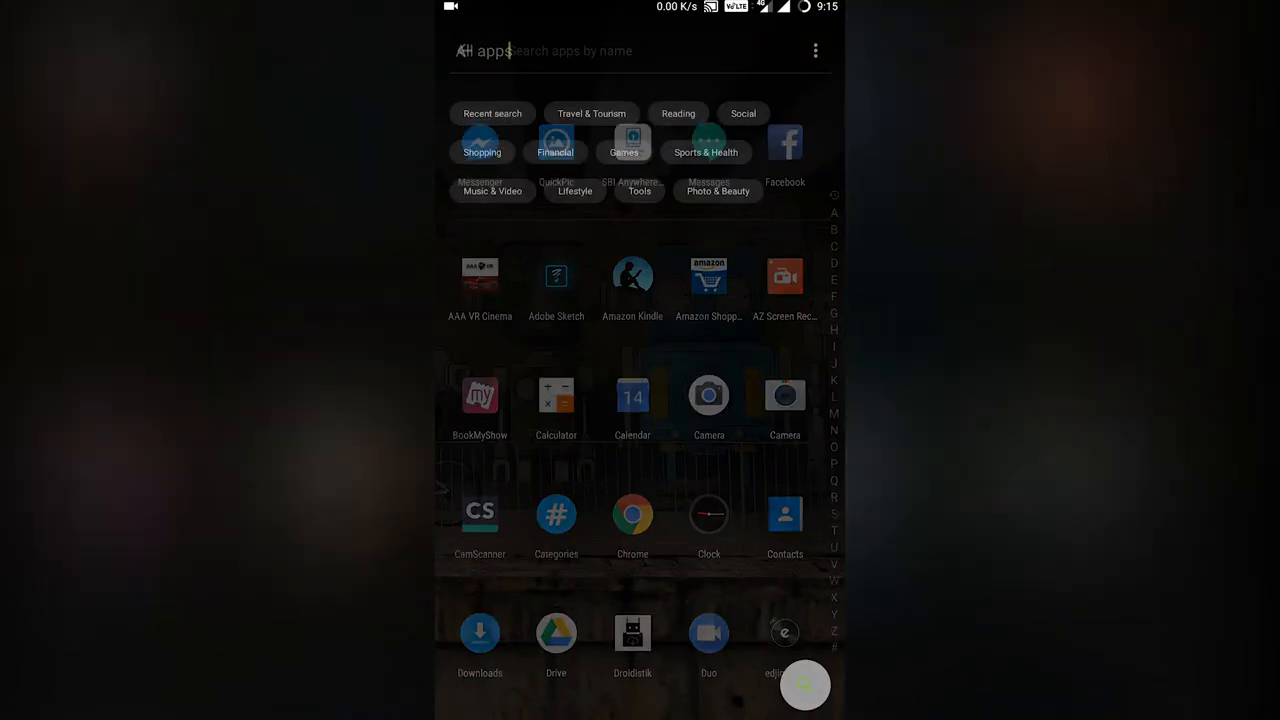
- Search the app drawer for 'Air' and tap the My Airtel result
{"action": "type", "text": "Air"}
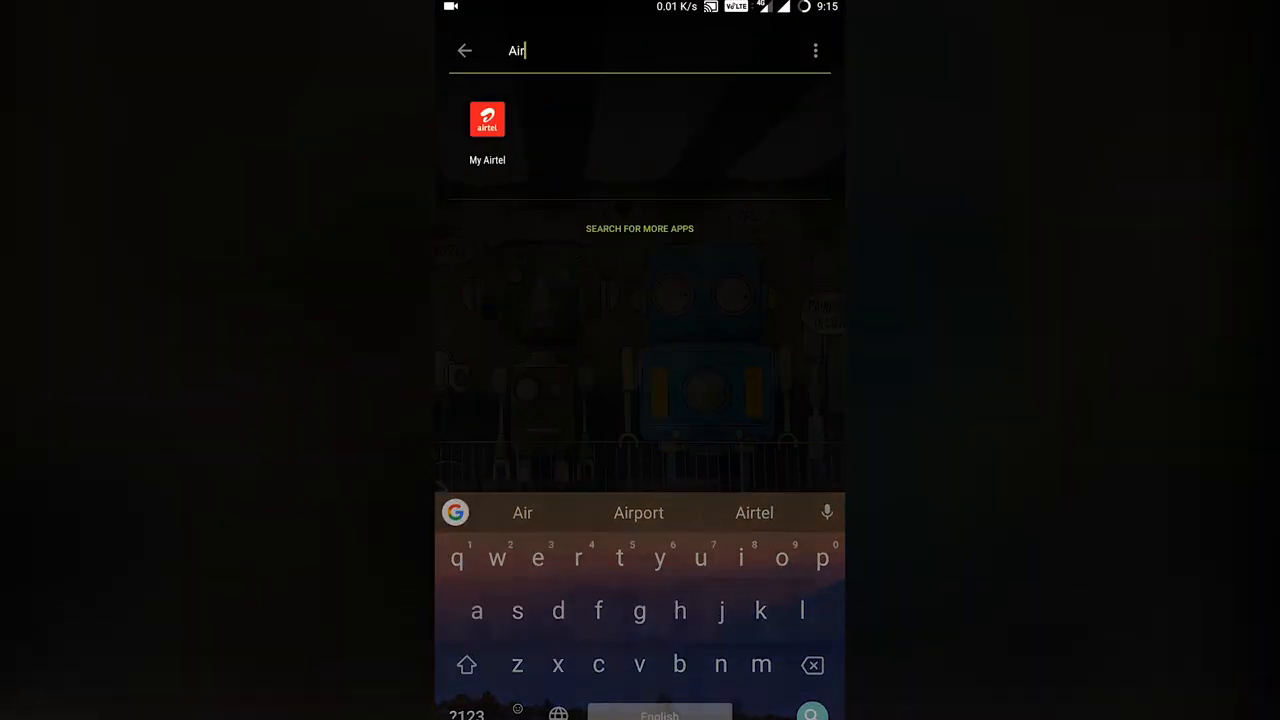
{"action": "left_click", "coordinate": [487, 119]}
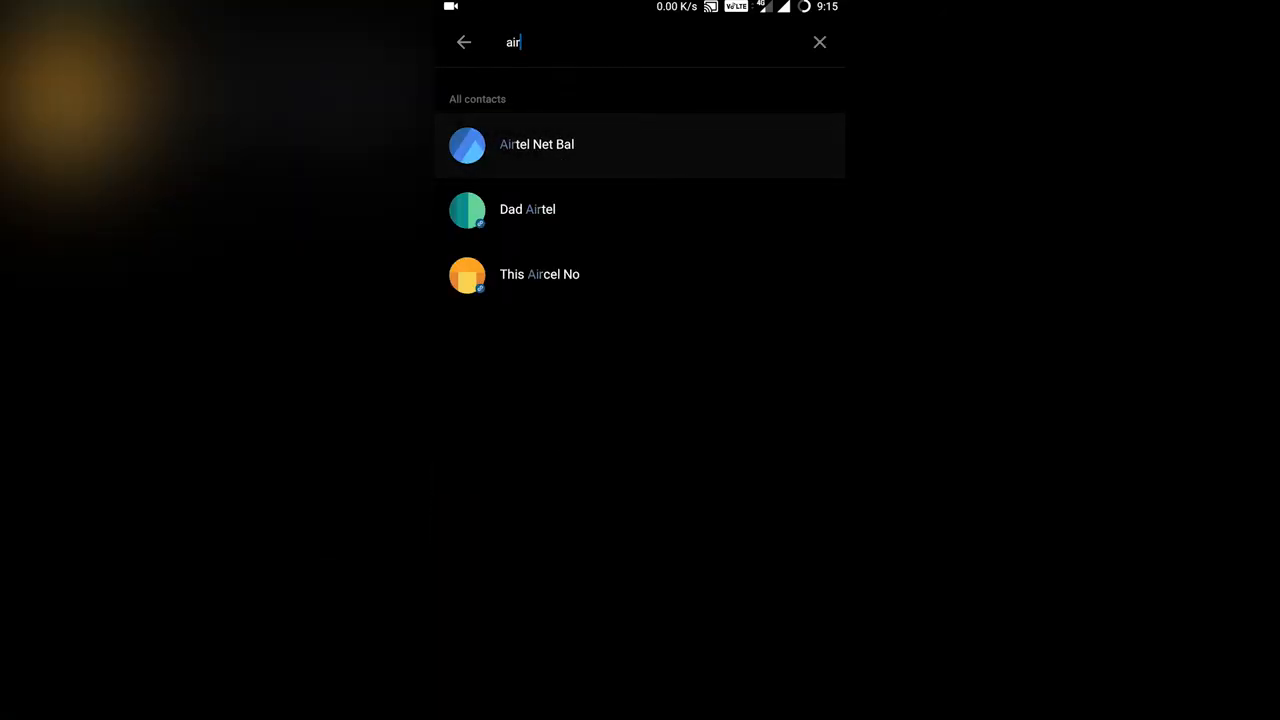
- Open the Airtel Net Bal contact and start a call, bringing up the SIM choice
{"action": "left_click", "coordinate": [537, 144]}
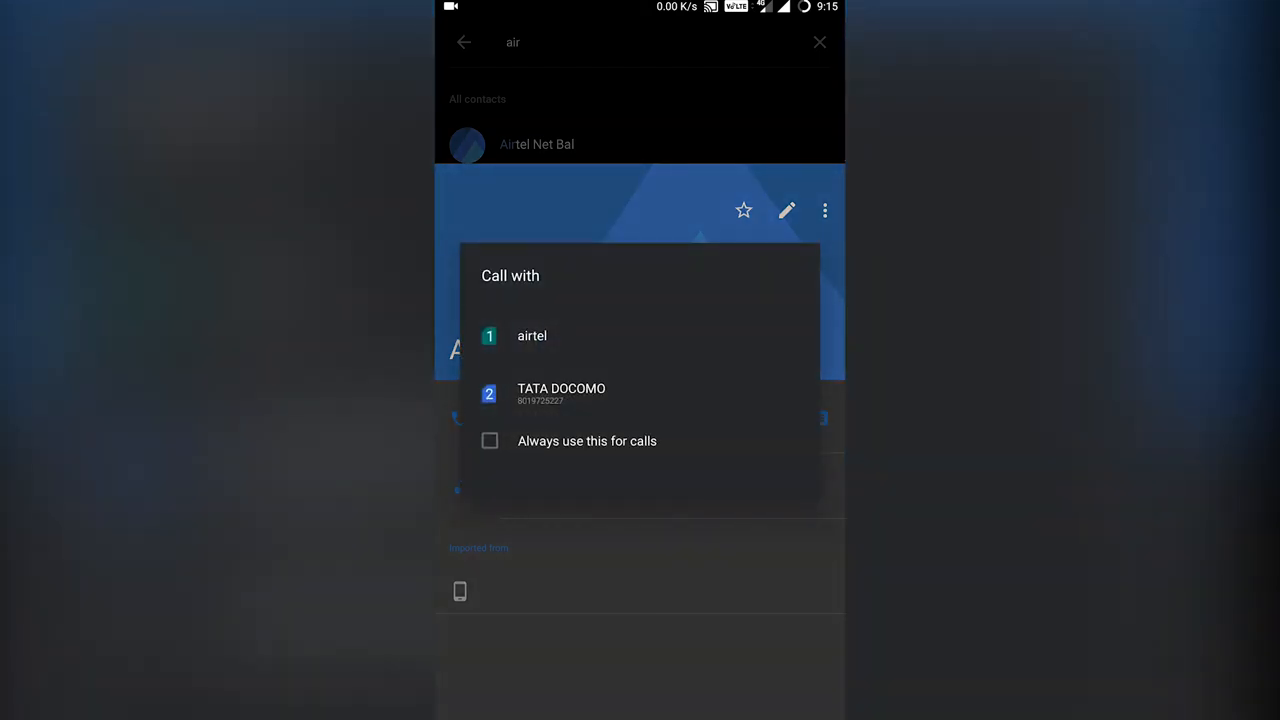
{"action": "left_click", "coordinate": [532, 335]}
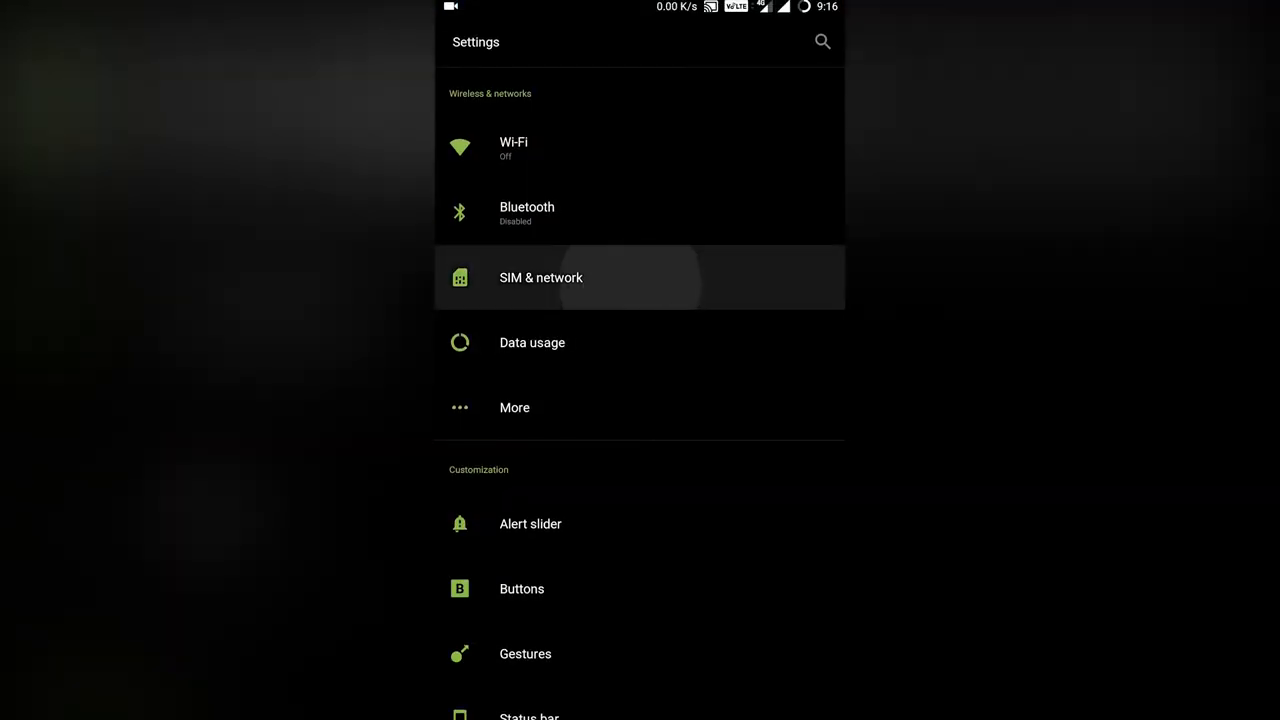
- Revisit SIM & network to confirm mobile data and VoLTE are both on
{"action": "left_click", "coordinate": [540, 277]}
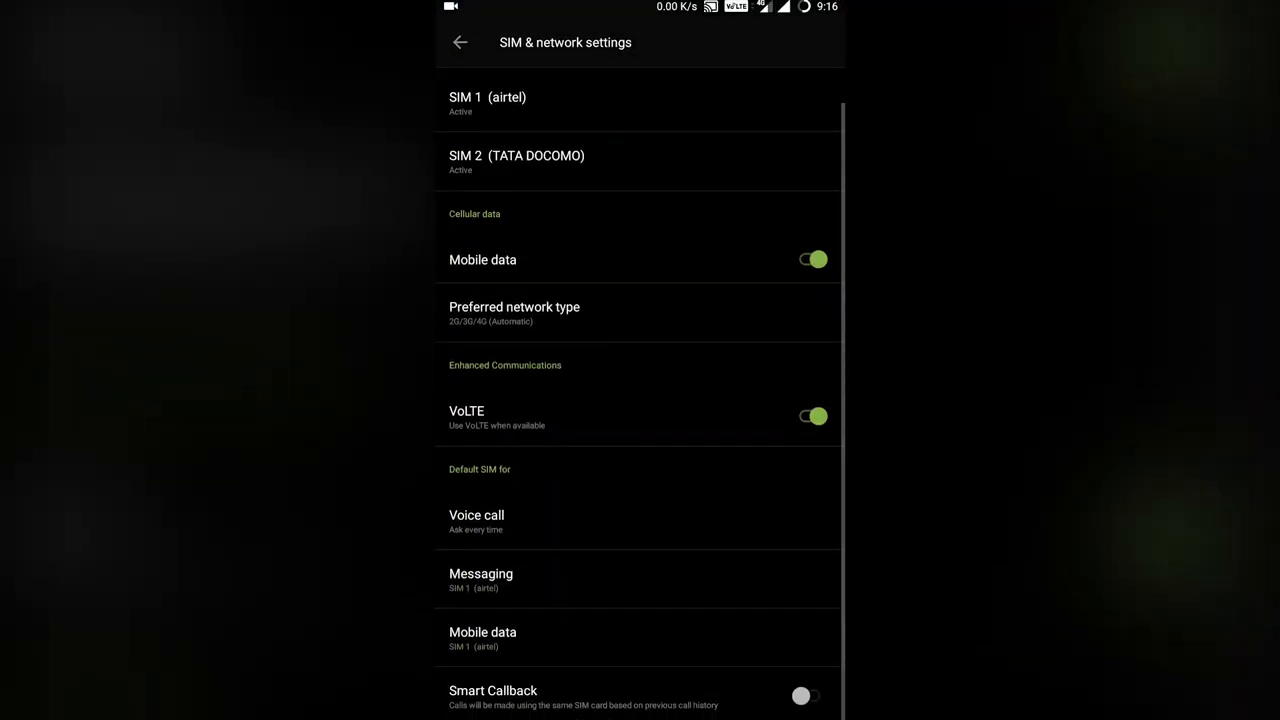
{"action": "left_click", "coordinate": [812, 416]}
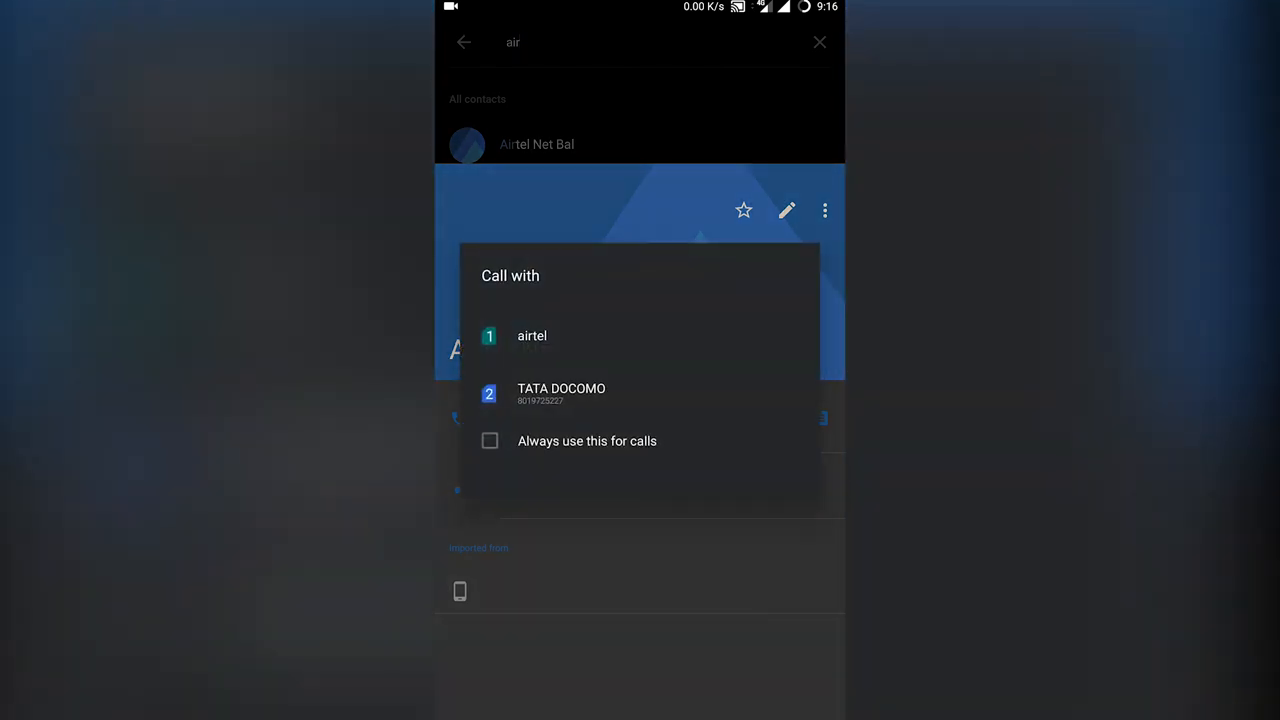
- Call Airtel Net Bal via the airtel SIM and dismiss the 'Your Pack has expired' message twice
{"action": "left_click", "coordinate": [531, 335]}
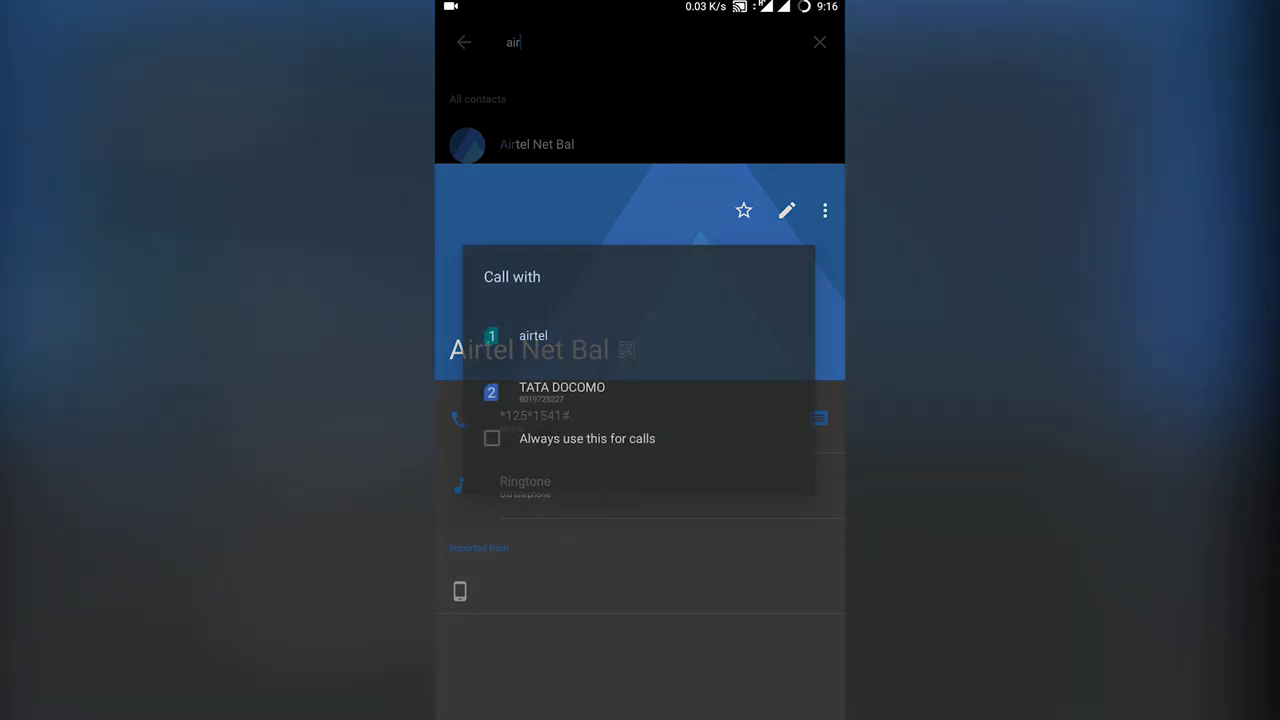
{"action": "left_click", "coordinate": [533, 335]}
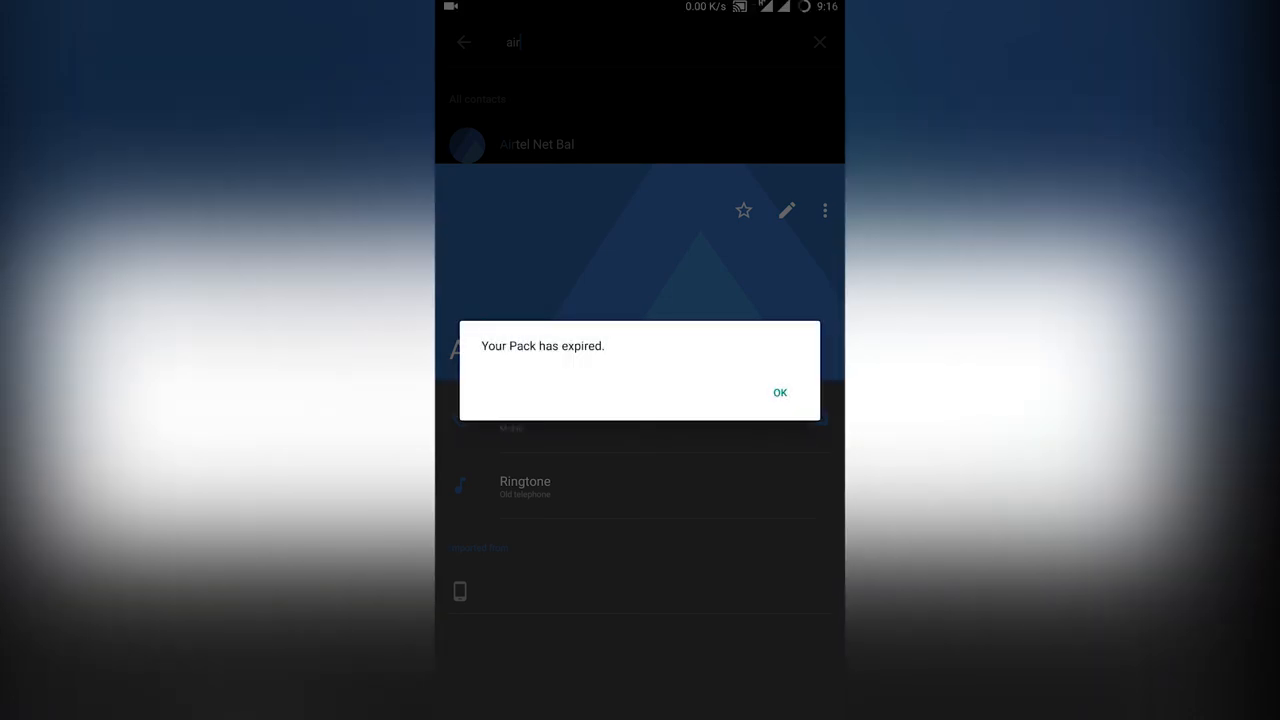
{"action": "left_click", "coordinate": [780, 392]}
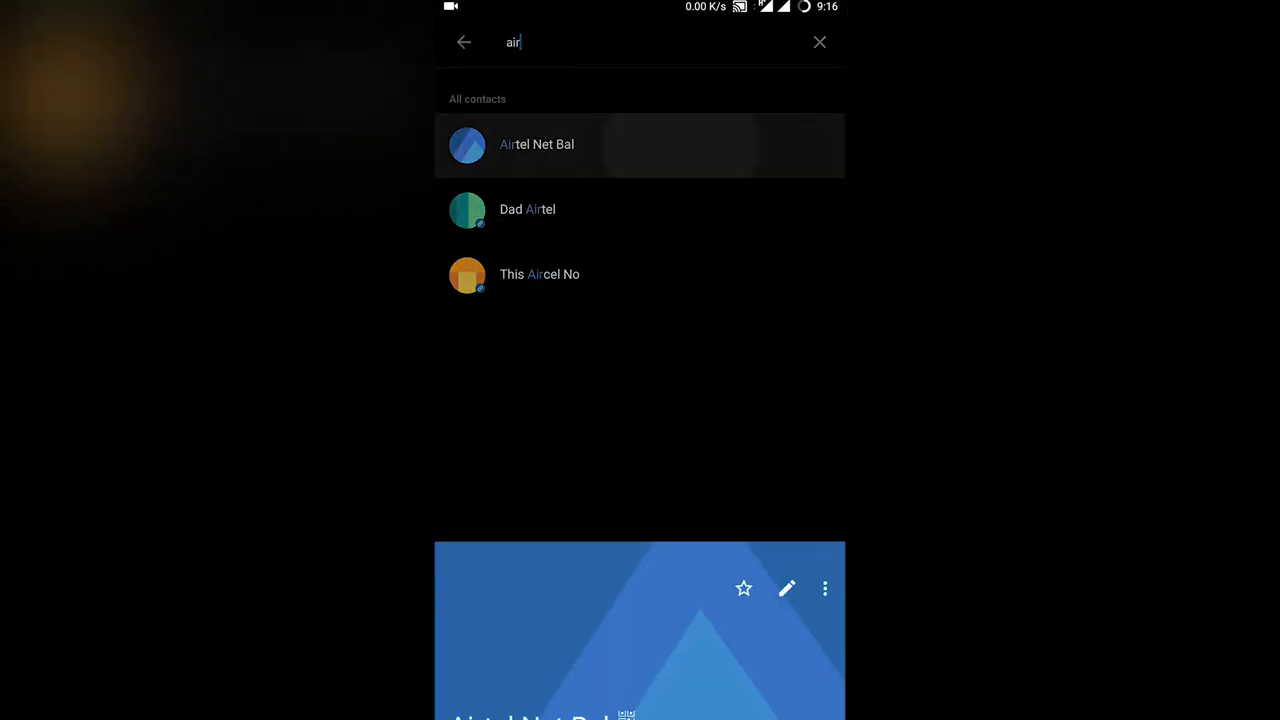
{"action": "left_click", "coordinate": [537, 144]}
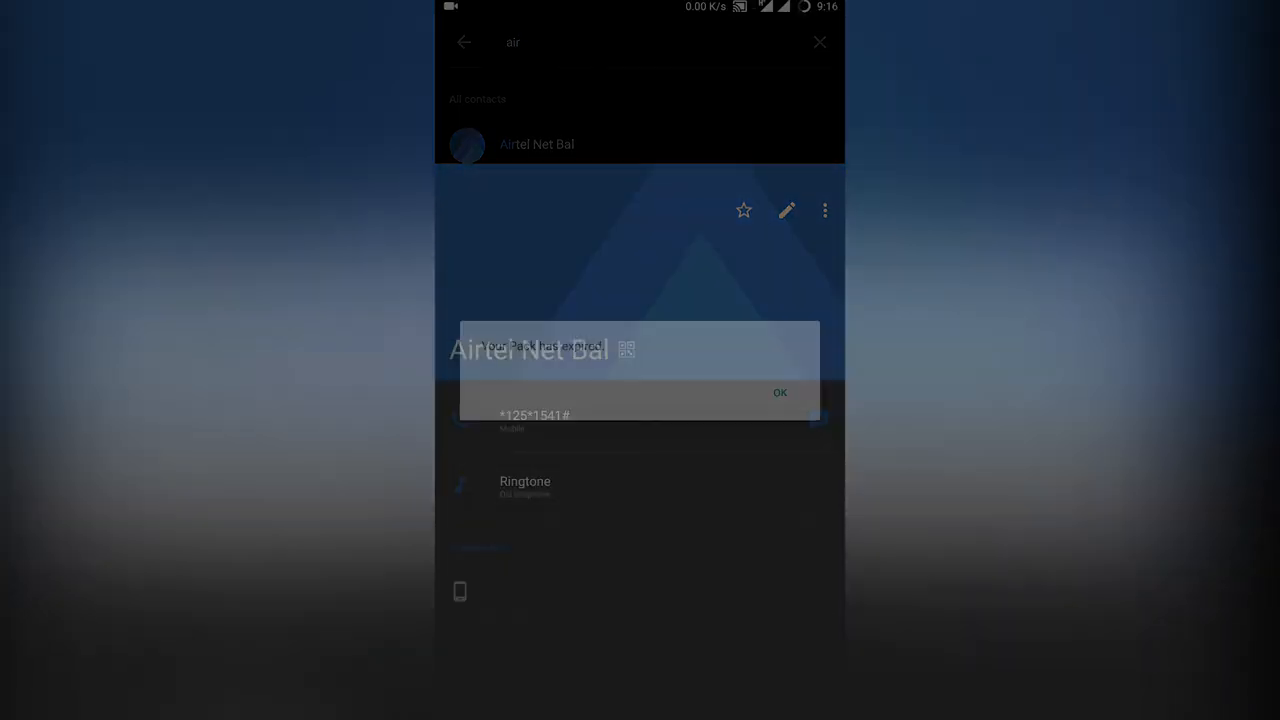
{"action": "left_click", "coordinate": [779, 392]}
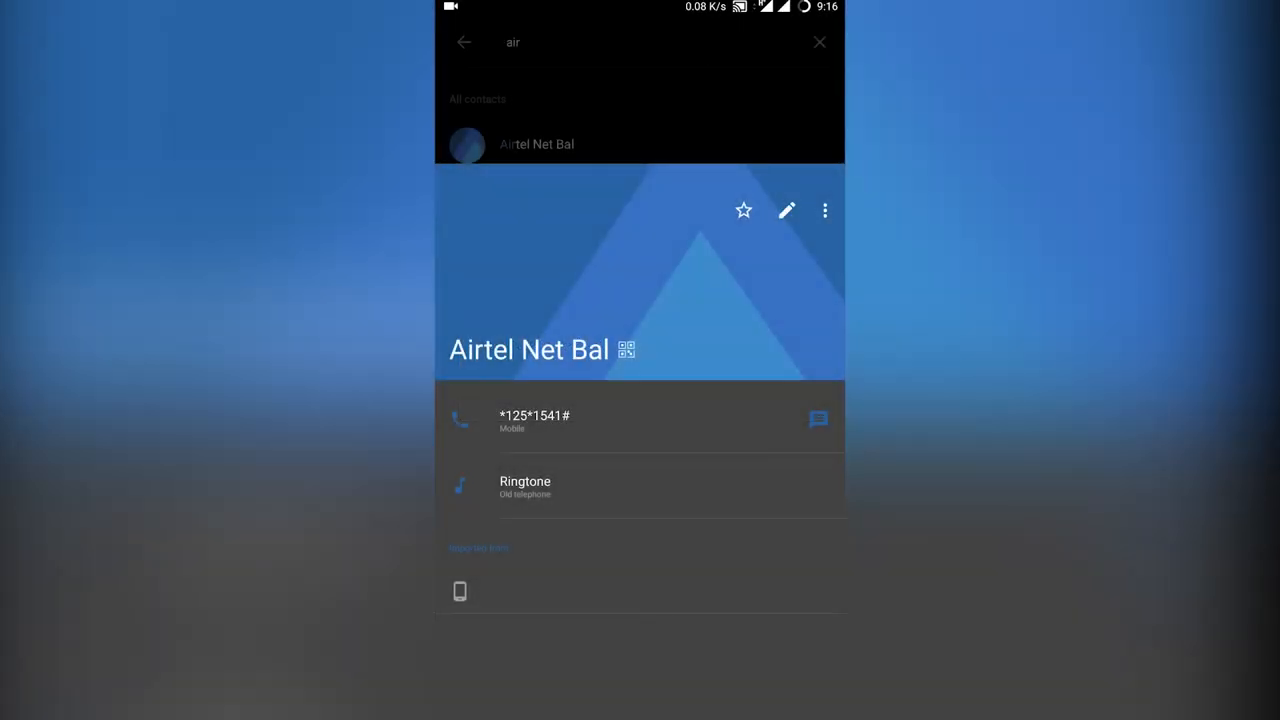